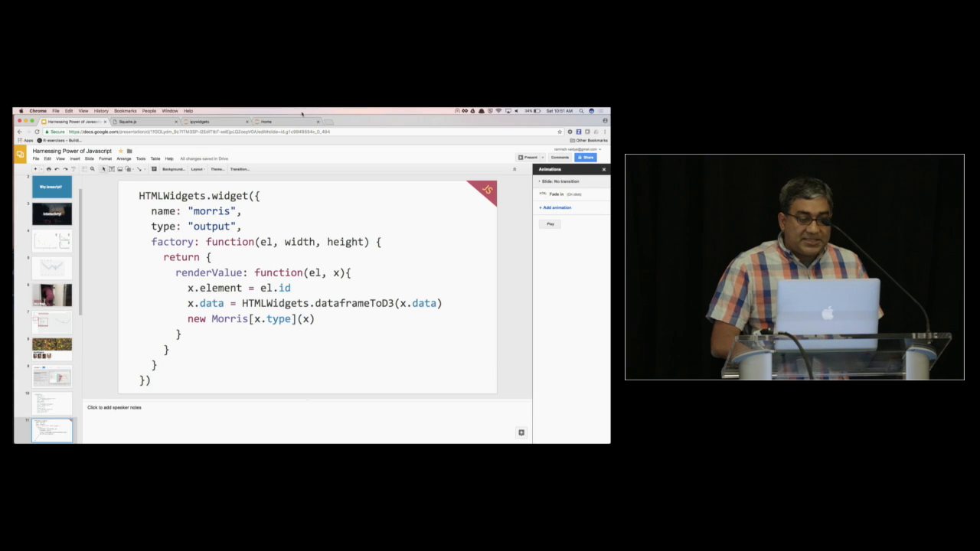
# - Write library(devtools) and setup() in the script and source it to create package files
pyautogui.click(134, 122)
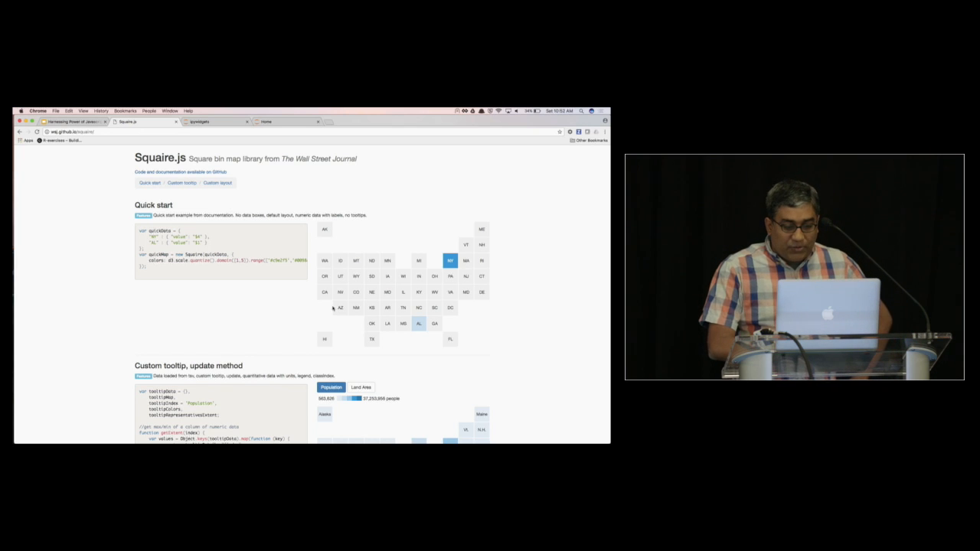
pyautogui.scroll(-3)
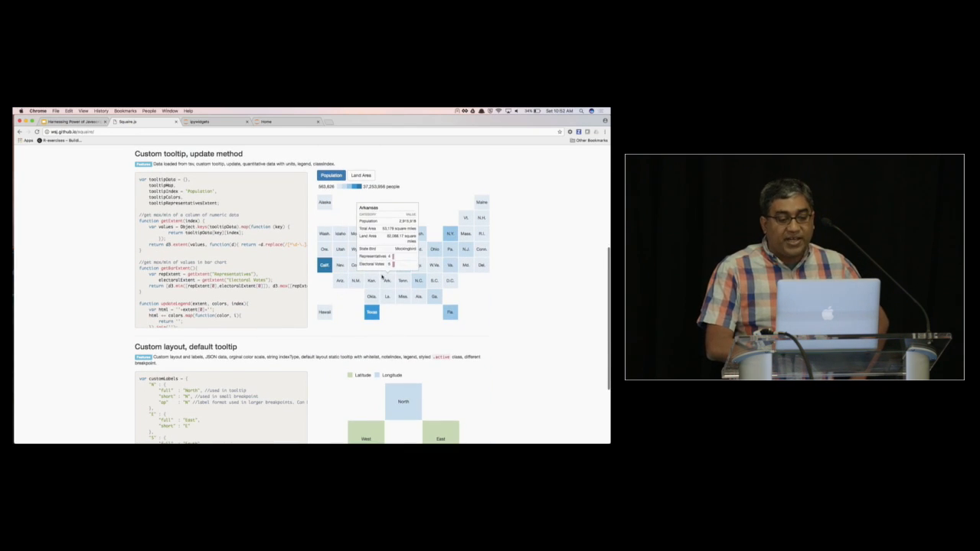
pyautogui.scroll(-3)
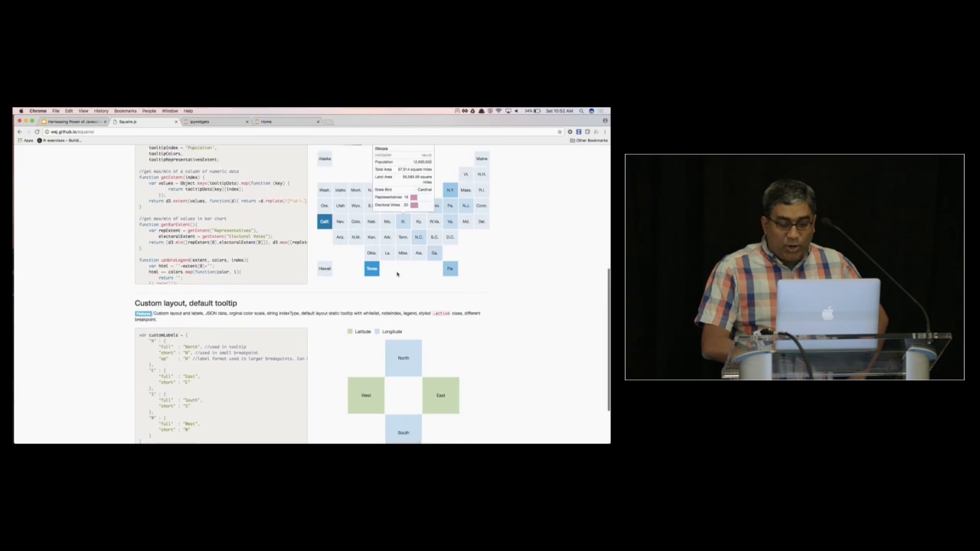
pyautogui.scroll(-3)
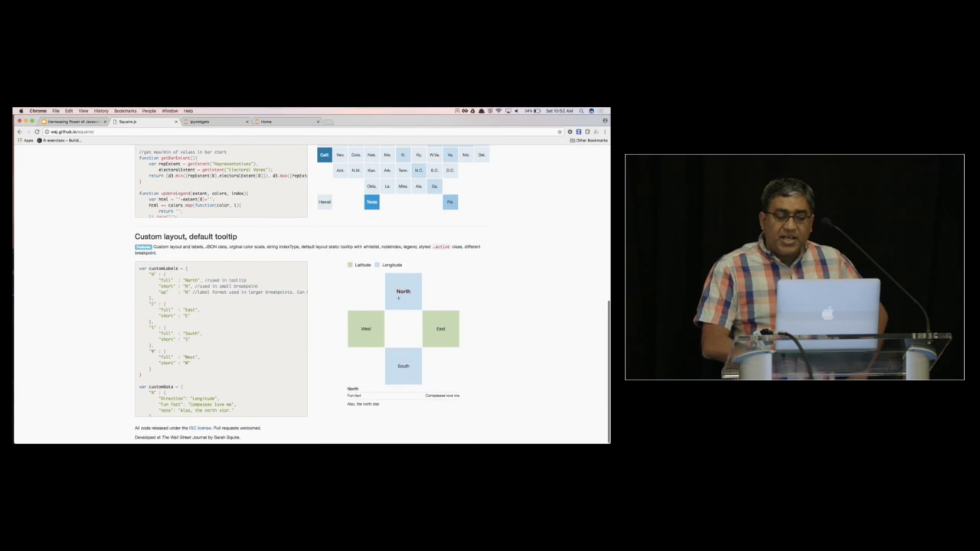
pyautogui.scroll(3)
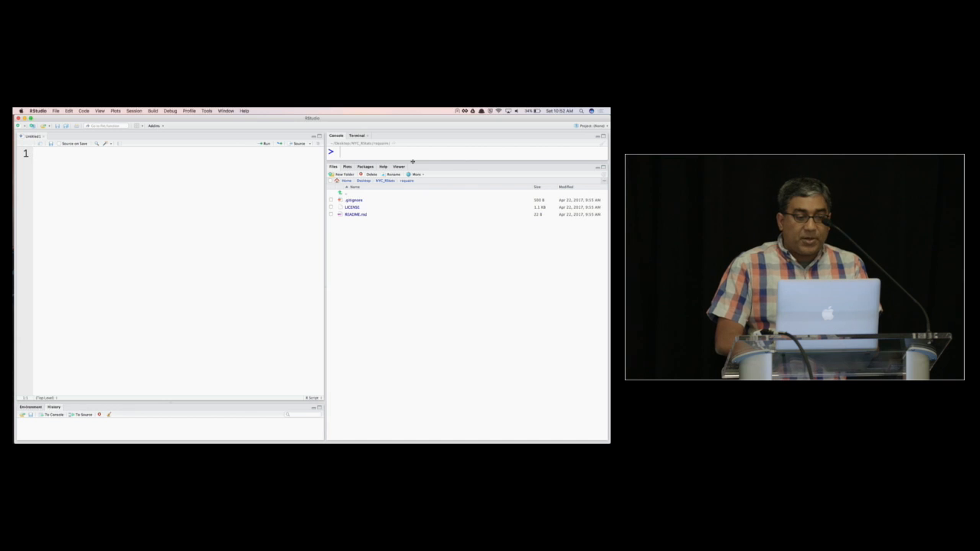
pyautogui.write('library(devtools')
pyautogui.click(172, 167)
pyautogui.write('c')
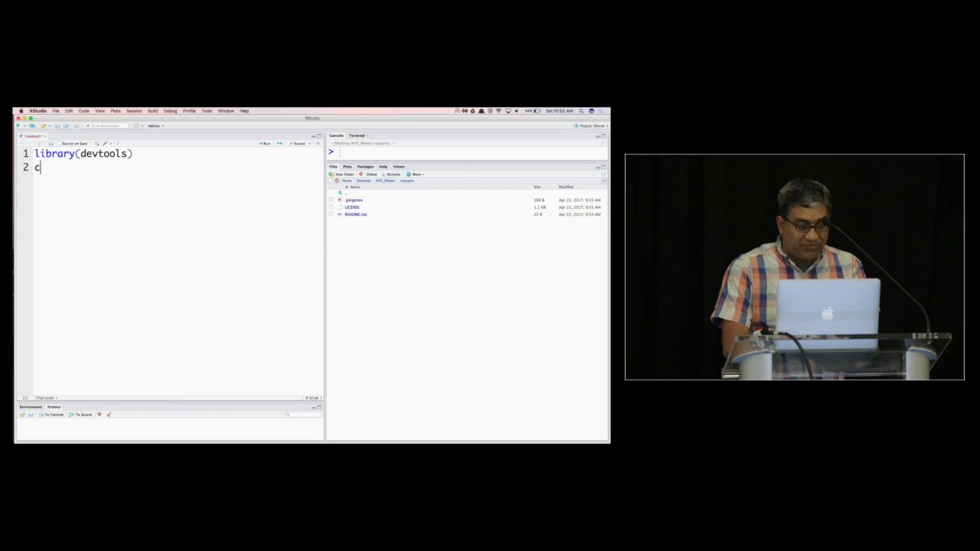
pyautogui.write('etup')
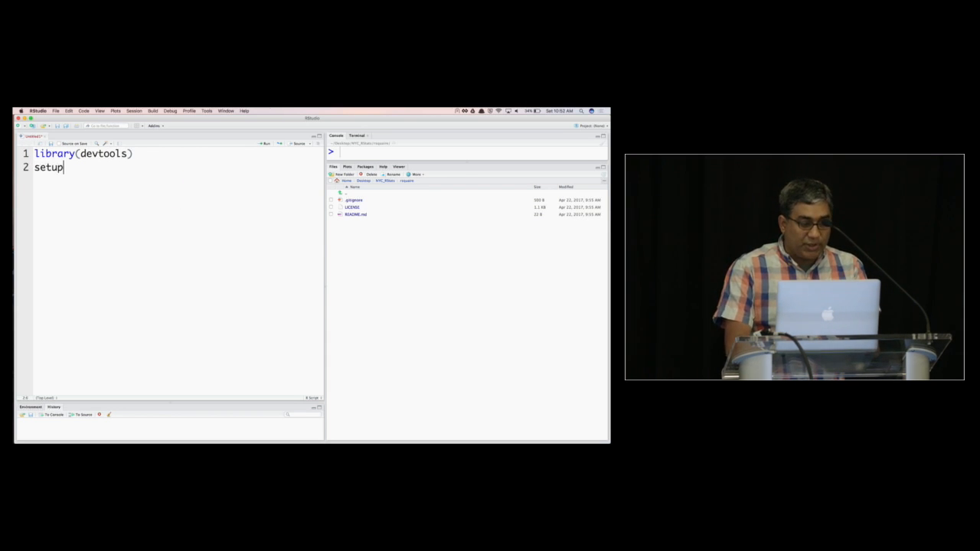
pyautogui.click(299, 143)
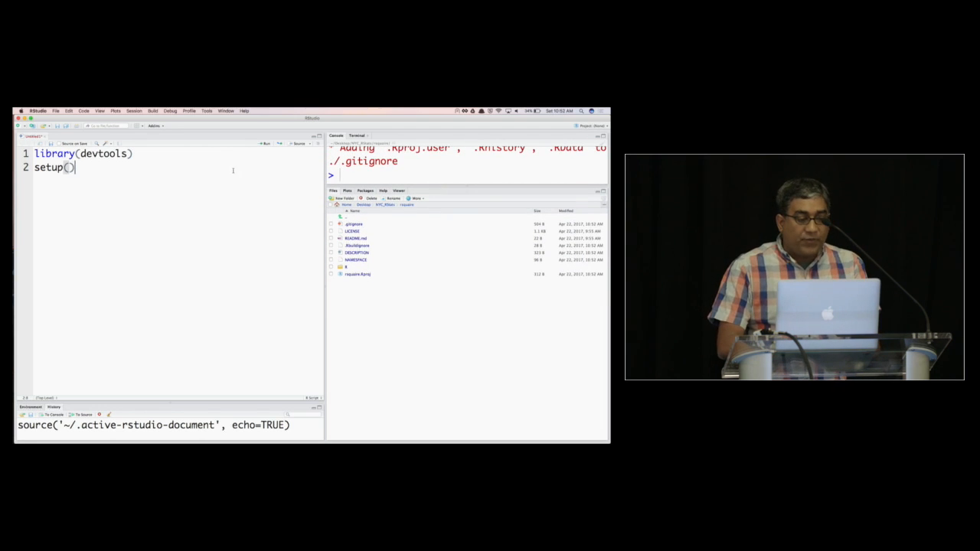
# - Run scaffoldWidget('rsquaire'), which fails with a could-not-find-function error
pyautogui.write('scaffold')
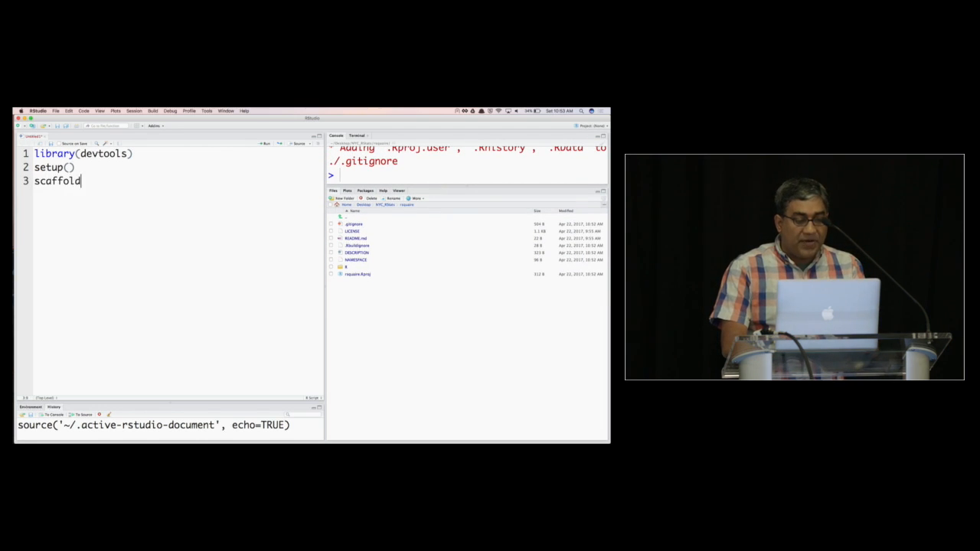
pyautogui.write('Widget()')
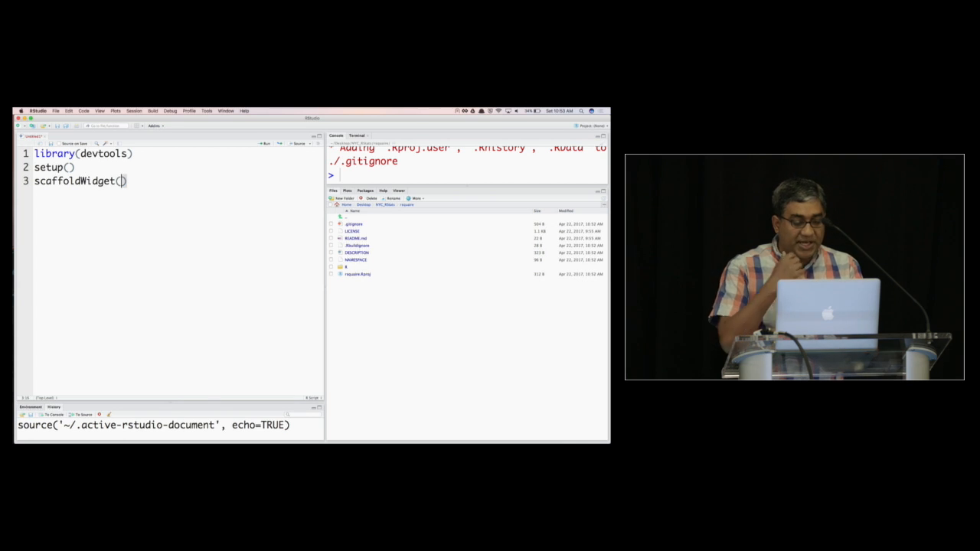
pyautogui.write("'rs'")
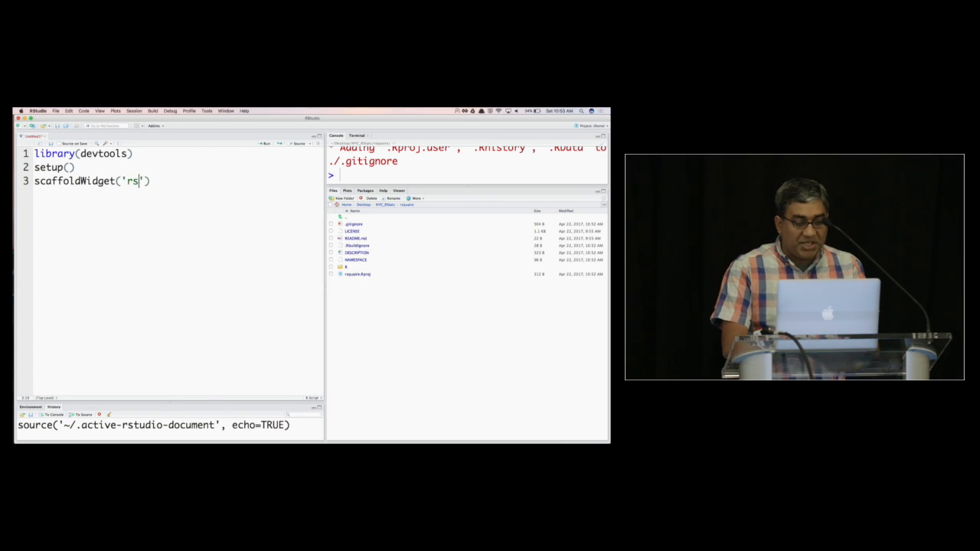
pyautogui.write('qa')
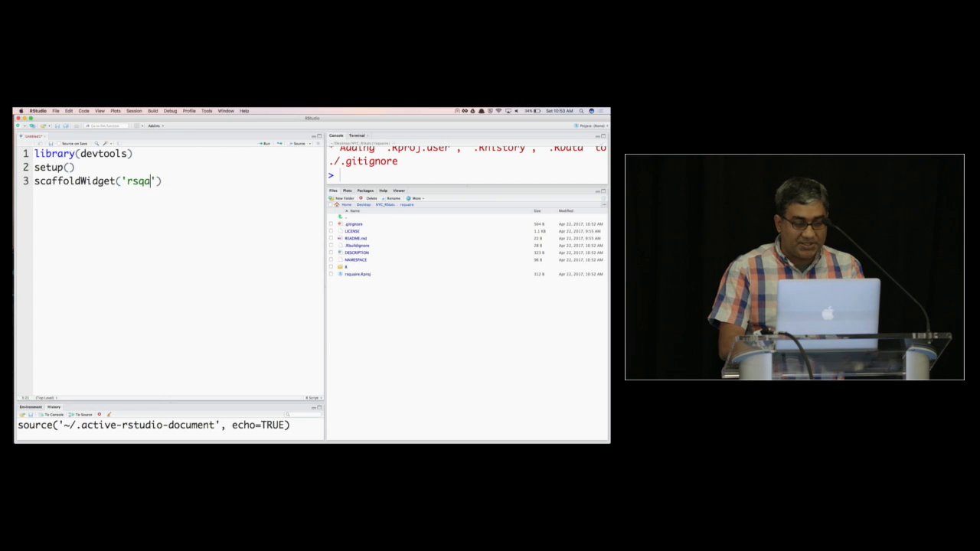
pyautogui.write('uaire')
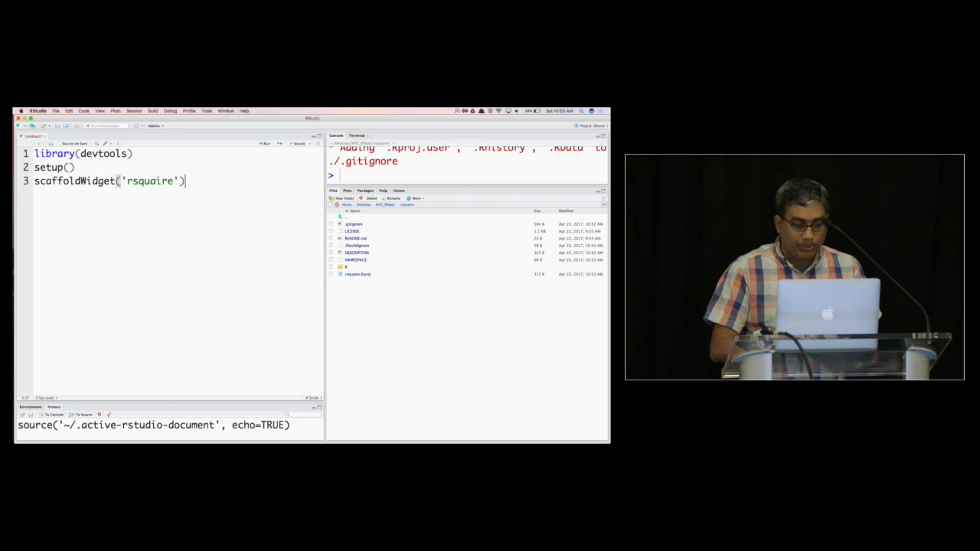
pyautogui.press('Enter')
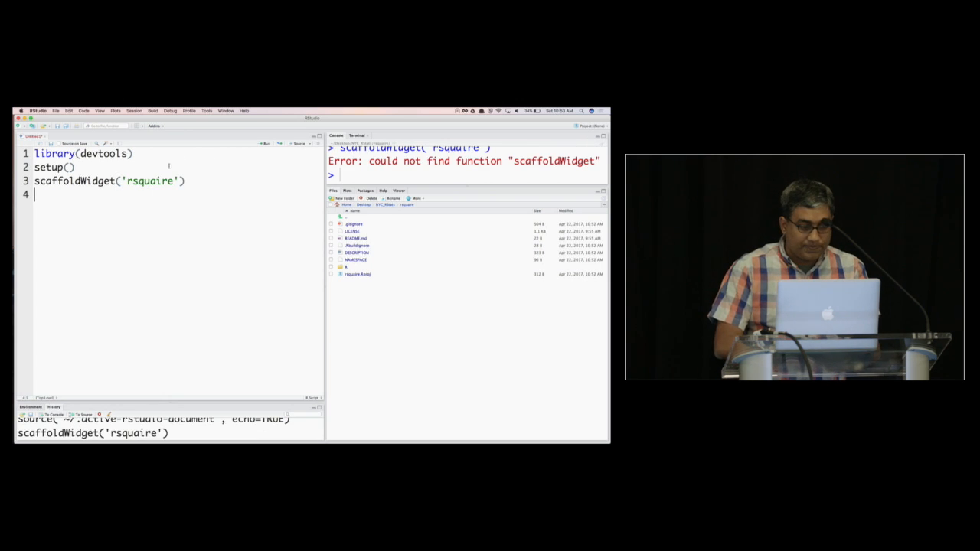
# - Load htmlwidgets, rerun the scaffold and open the rsquaire.yaml dependency template
pyautogui.write('li')
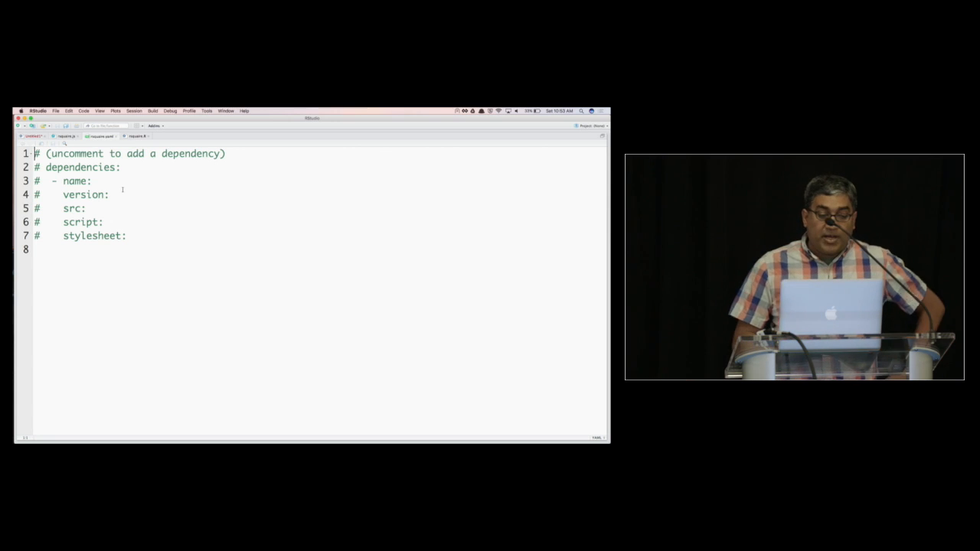
pyautogui.click(65, 136)
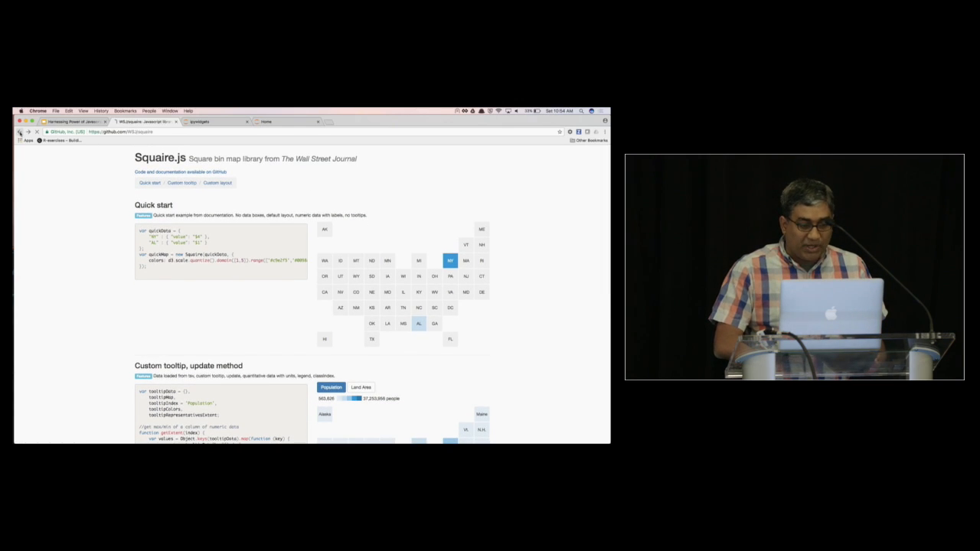
# - Save d3.min.js from cdnjs into a newly created d3 folder
pyautogui.scroll(-3)
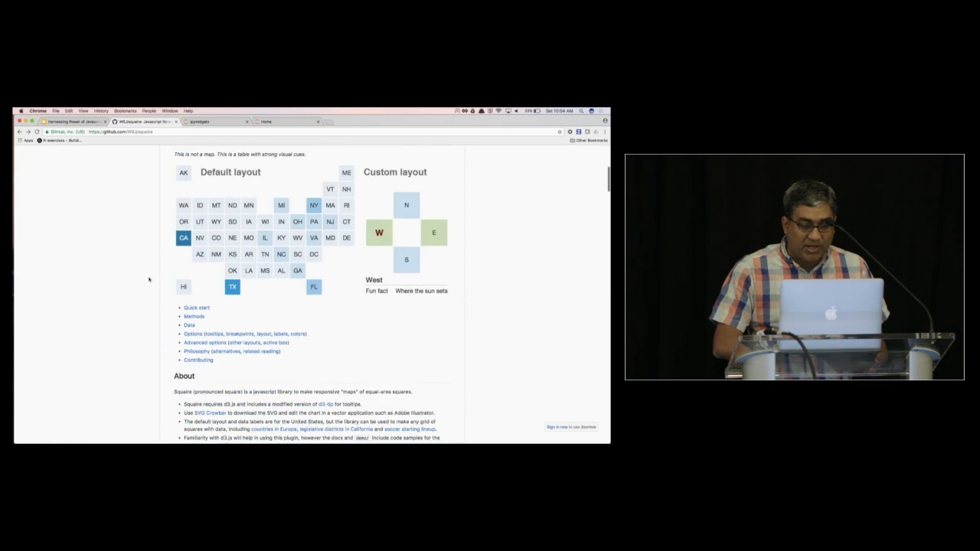
pyautogui.scroll(-3)
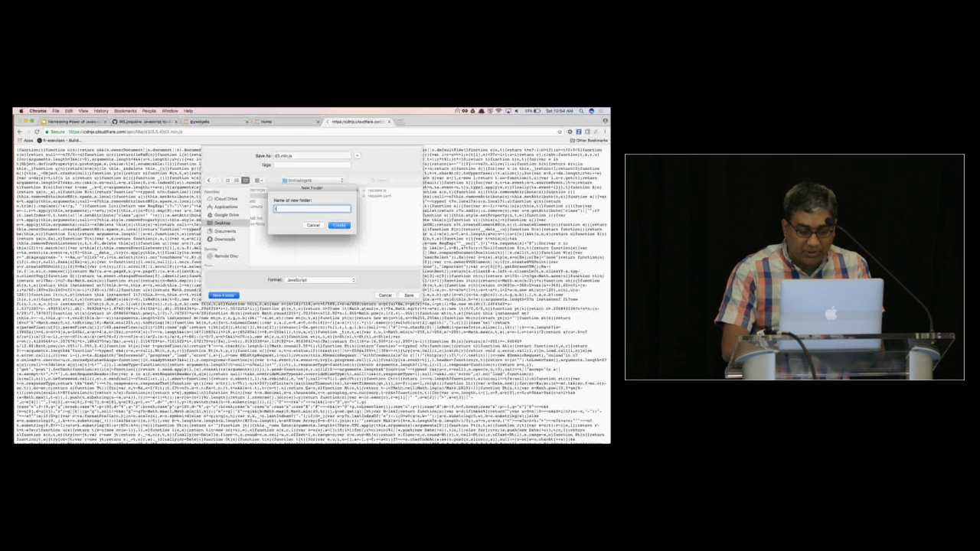
pyautogui.click(339, 225)
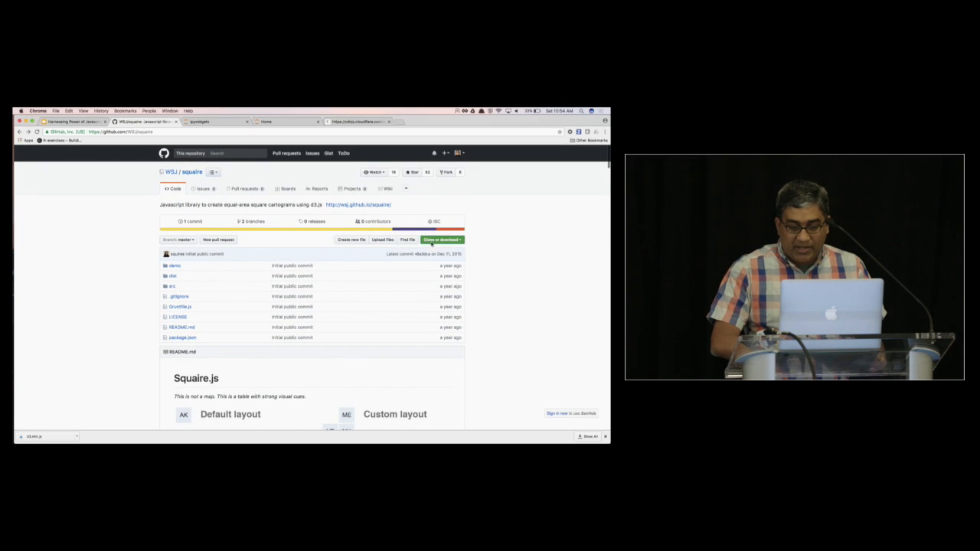
# - Download the squaire-master ZIP and unpack it in the widget's inst/htmlwidgets/lib folder
pyautogui.click(441, 239)
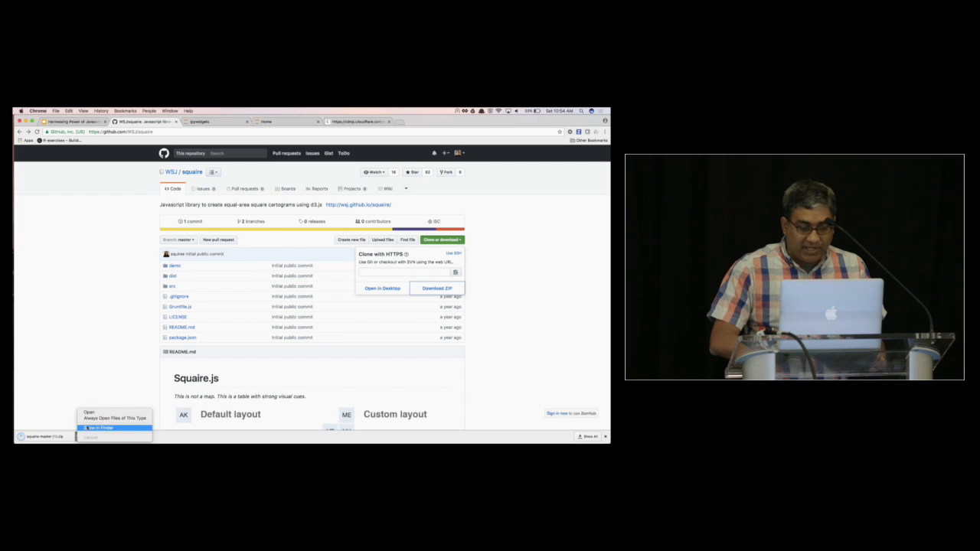
pyautogui.click(100, 426)
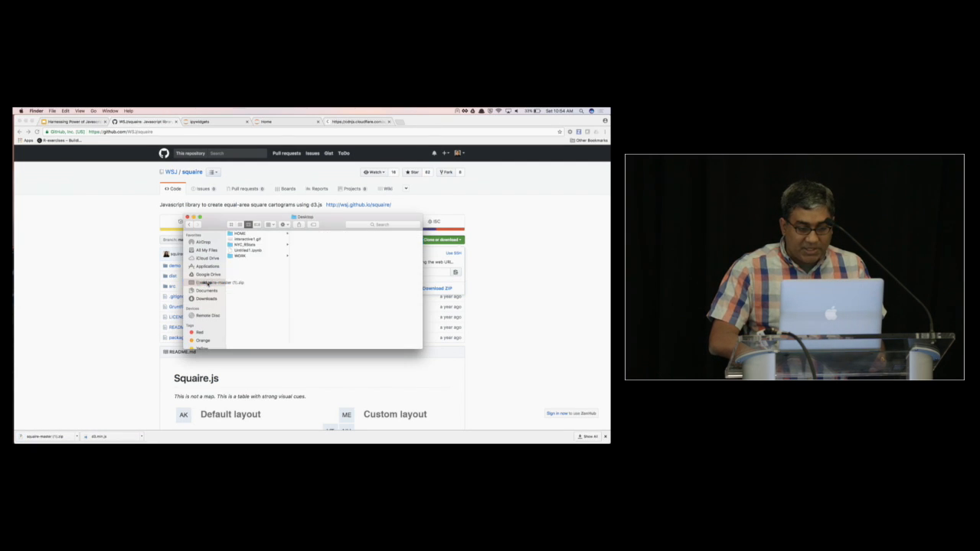
pyautogui.click(251, 245)
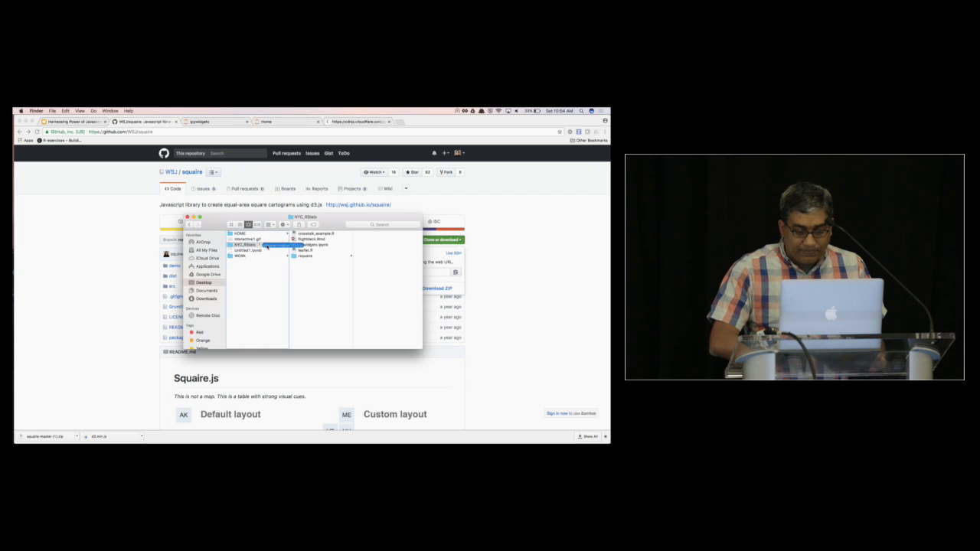
pyautogui.click(320, 256)
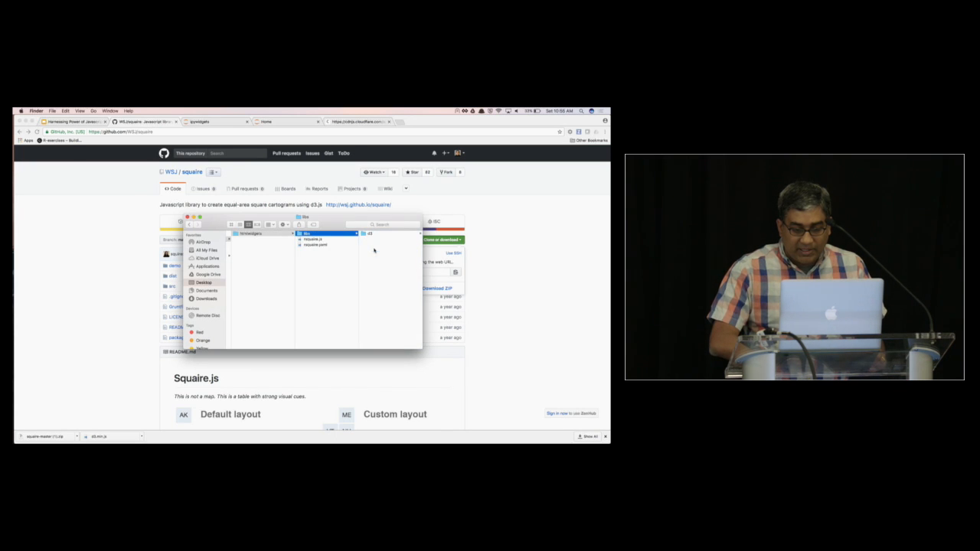
pyautogui.click(325, 238)
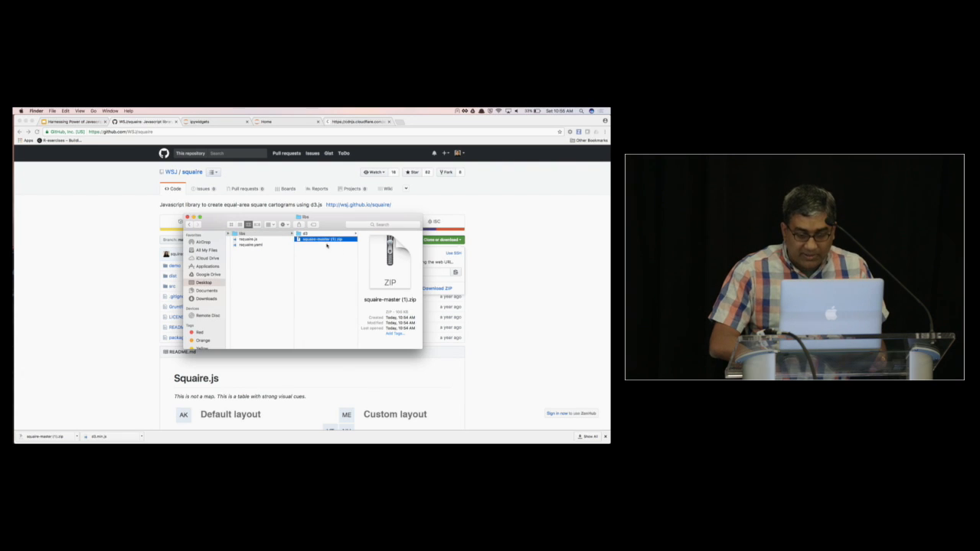
pyautogui.doubleClick(325, 238)
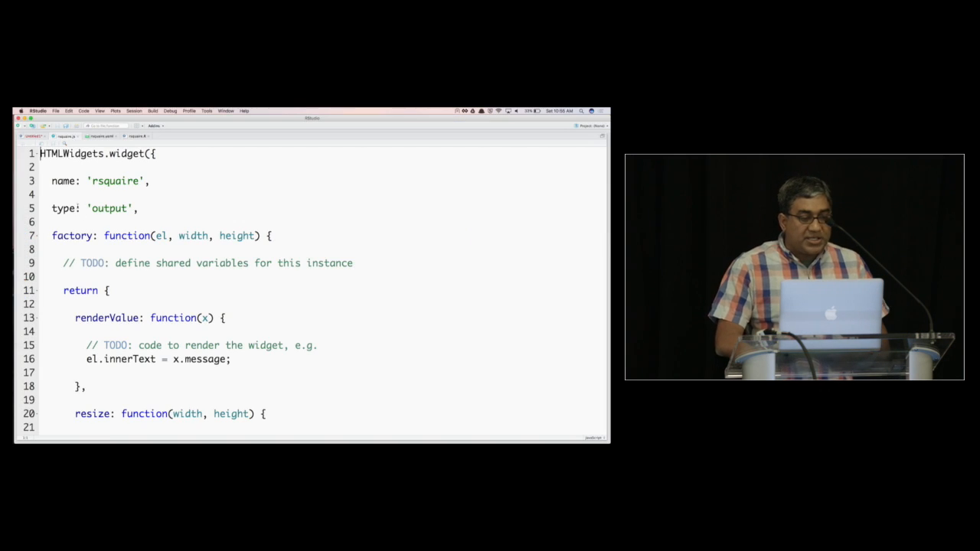
# - Switch to the rsquaire.js binding with its TODO render stub in RStudio
pyautogui.click(105, 137)
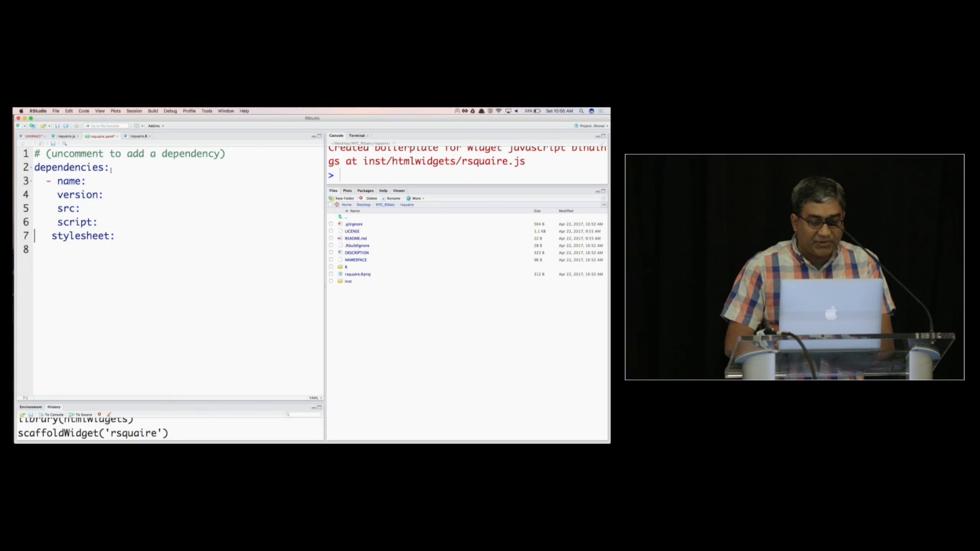
# - Add the d3 dependency: version 3.5.6, src htmlwidgets/libs/d3, script d3.min.js
pyautogui.write('d3')
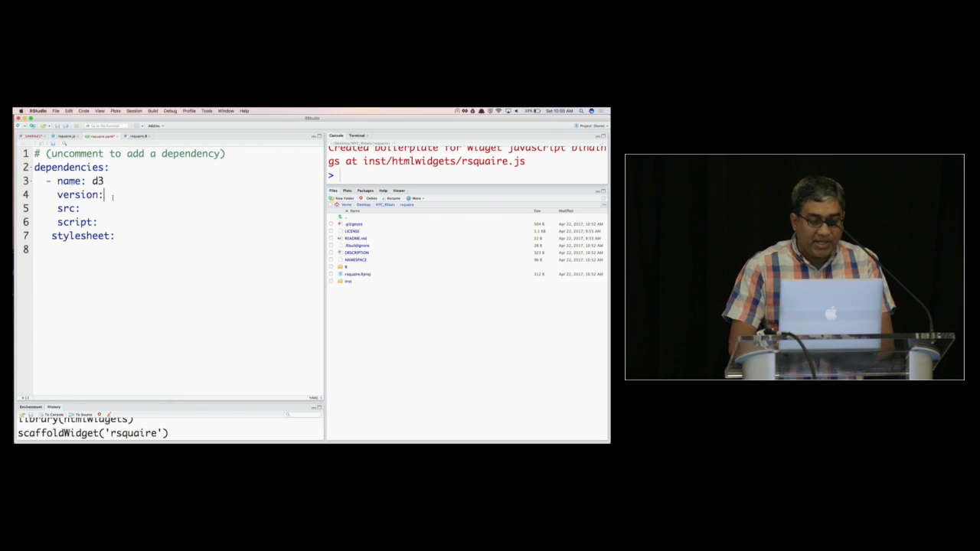
pyautogui.write('3.5.6')
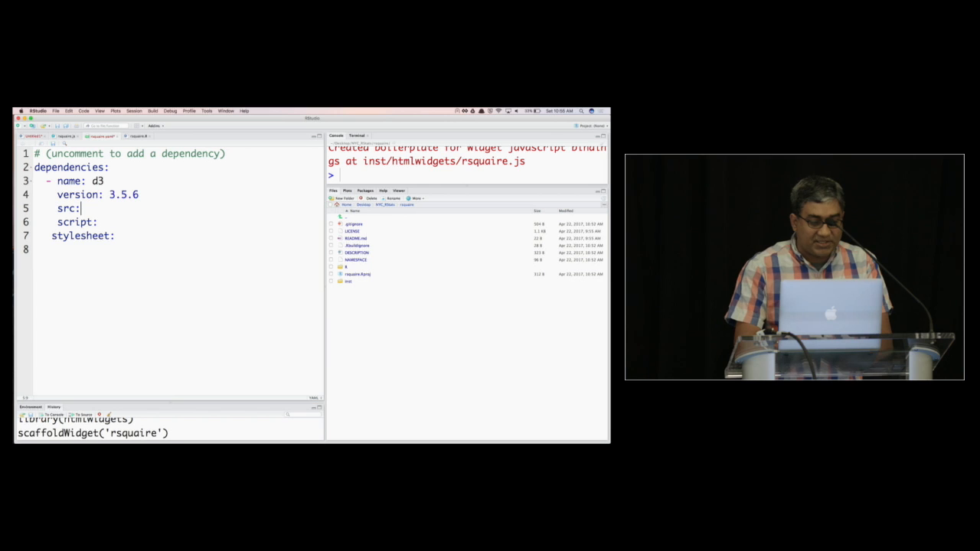
pyautogui.write('libs')
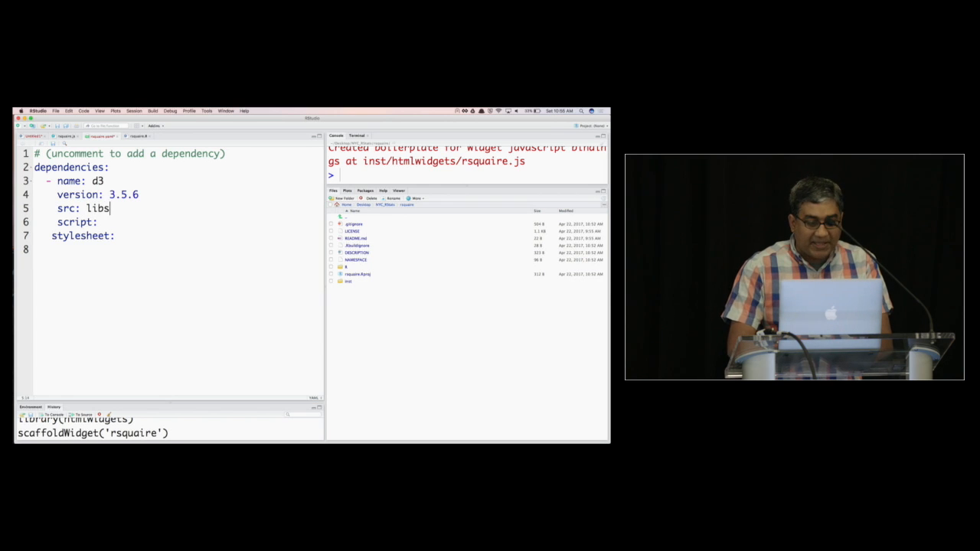
pyautogui.press('Backspace')
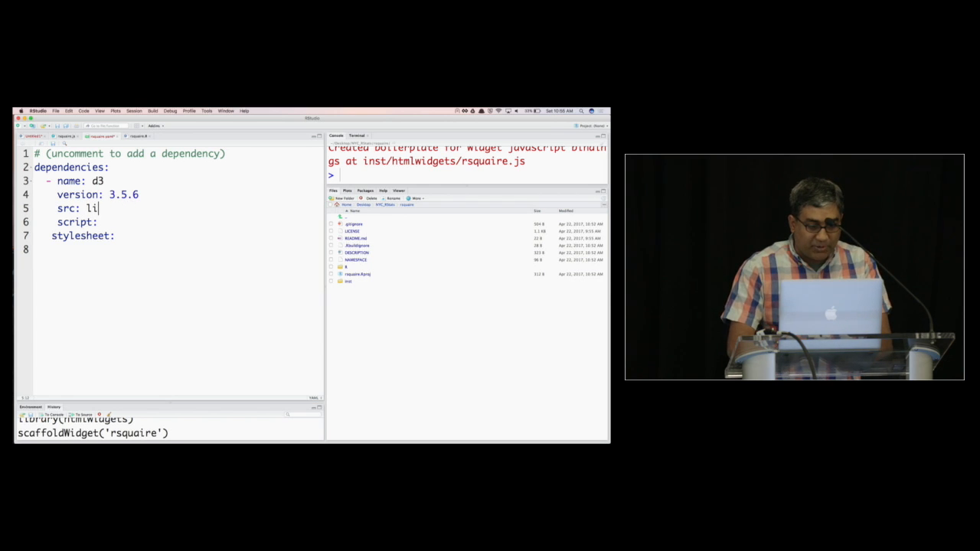
pyautogui.write('htmlwidget/s')
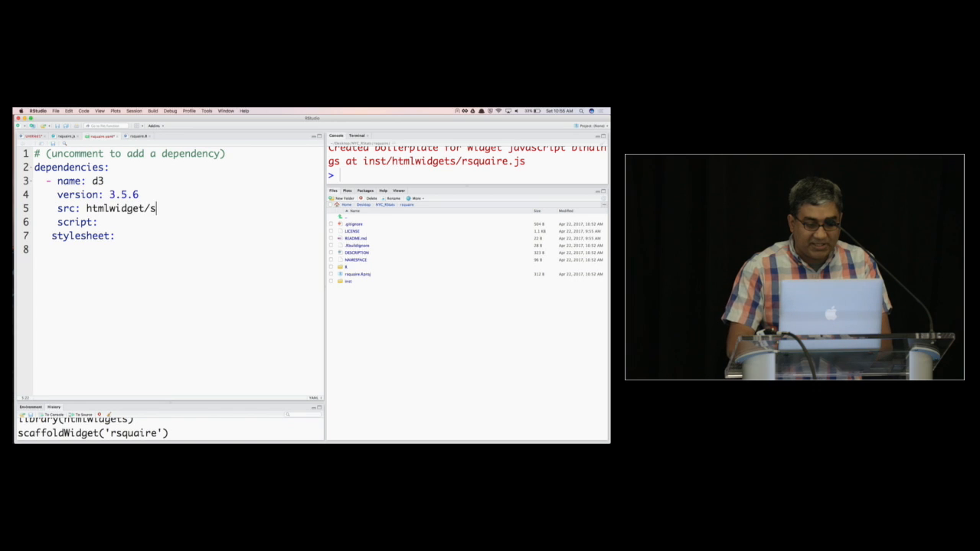
pyautogui.write('ibs/')
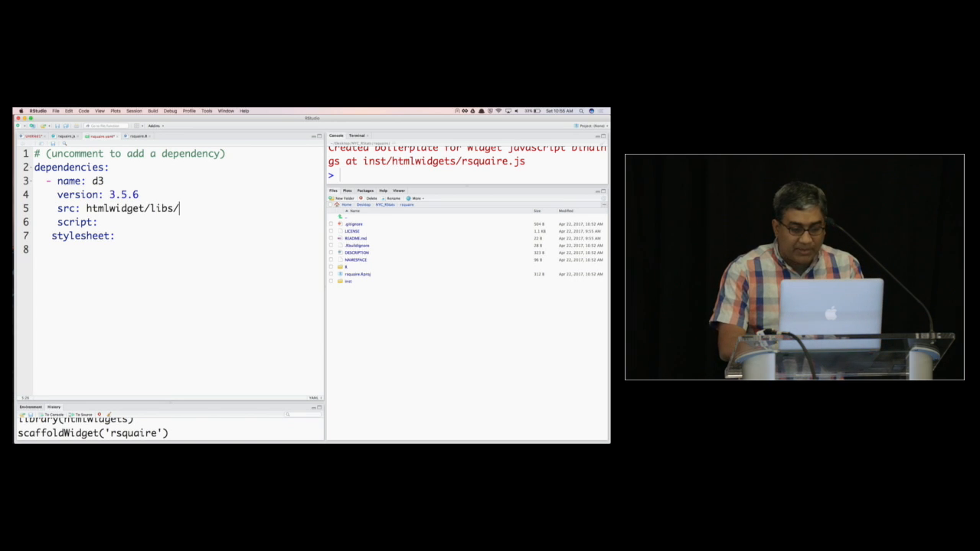
pyautogui.write('d3')
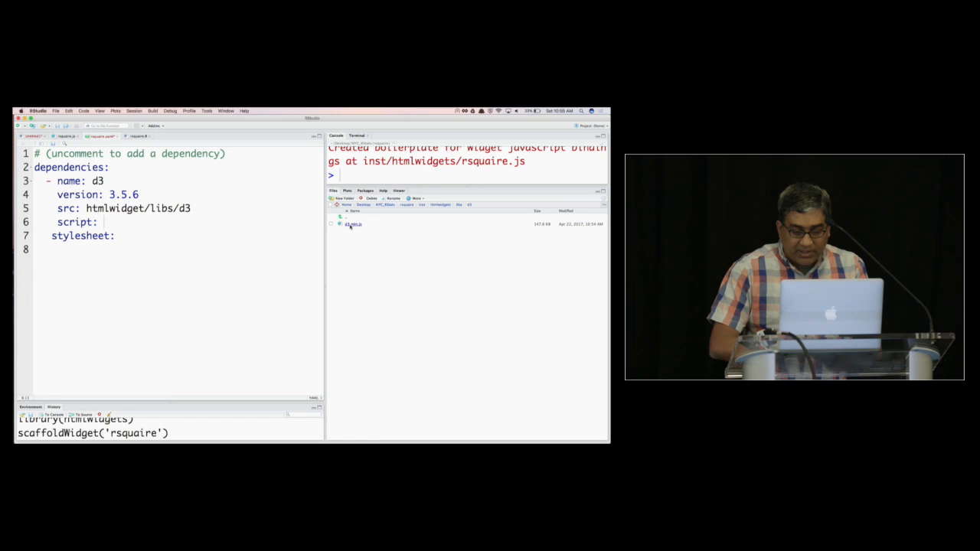
pyautogui.write('d3.')
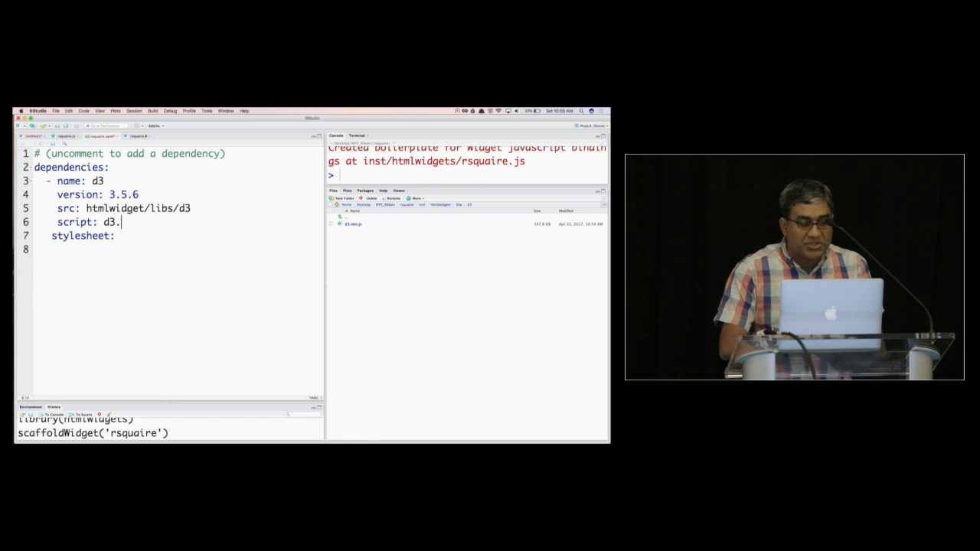
pyautogui.write('min.js')
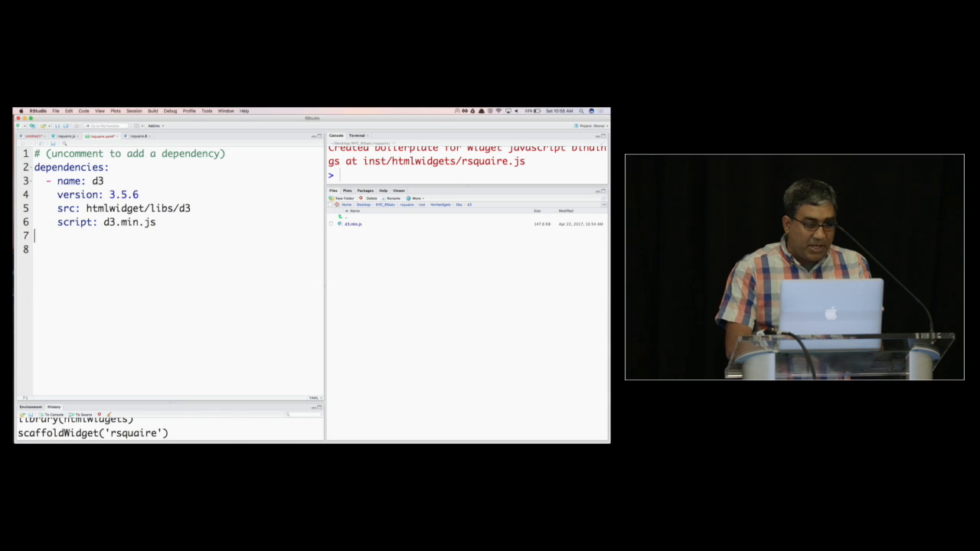
# - Add the squaire 0.1 entry with lib/squaire src, squaire.min.js script and squaire.min.css style
pyautogui.write('-')
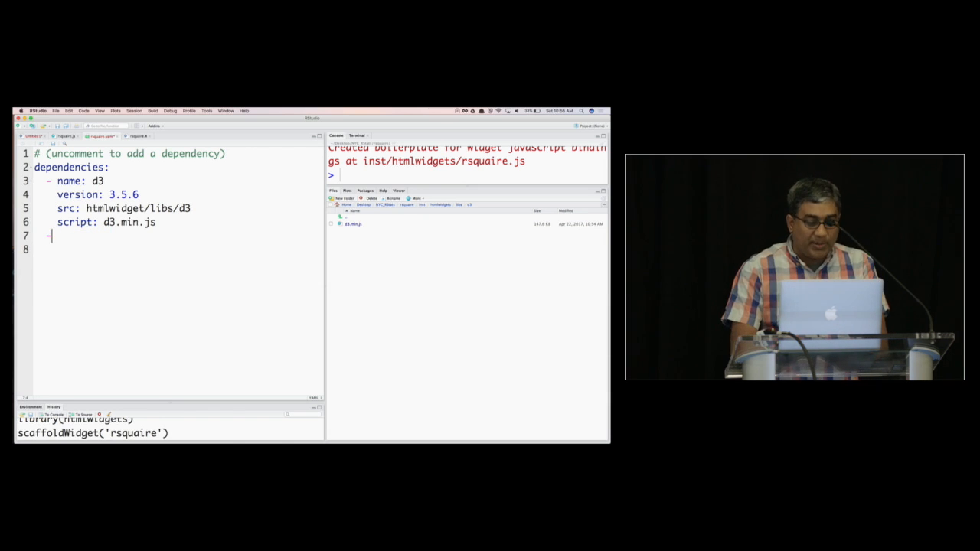
pyautogui.write('name:')
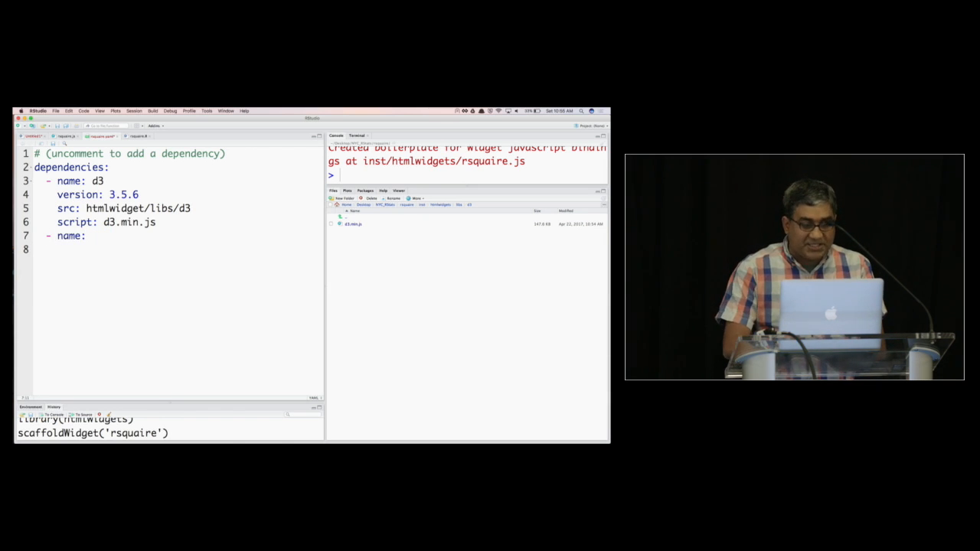
pyautogui.write('squaire')
pyautogui.write('vers')
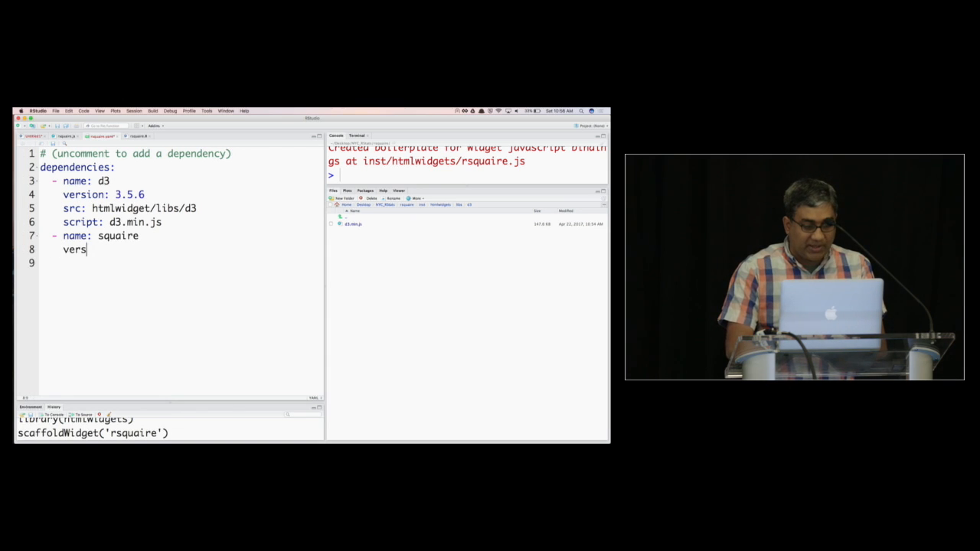
pyautogui.write('ion: 0.1')
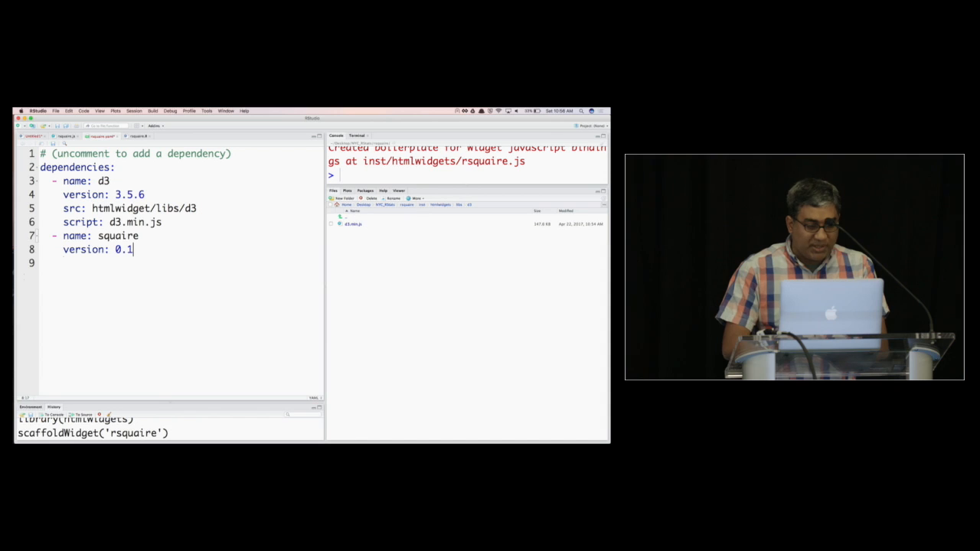
pyautogui.write('sr')
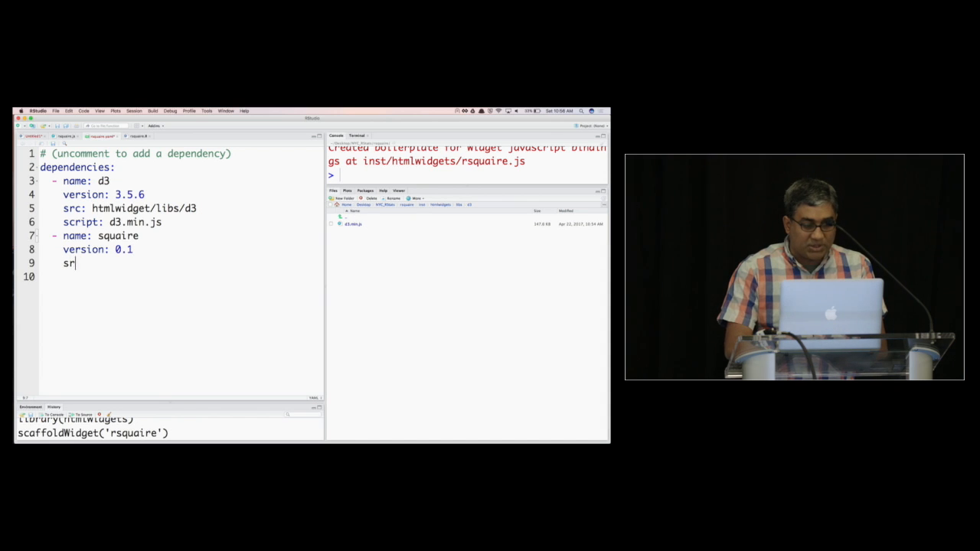
pyautogui.write('c: htmlwidgets/')
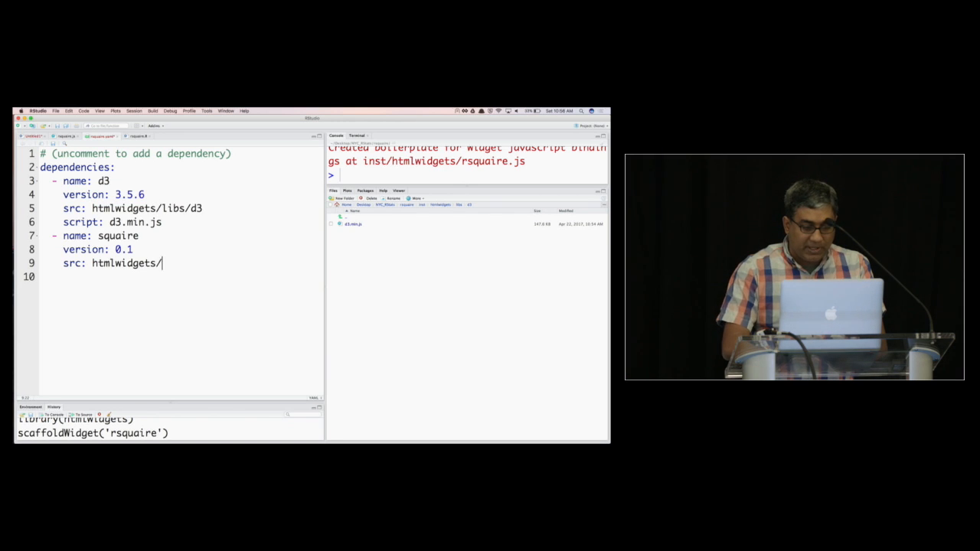
pyautogui.write('lib/sq')
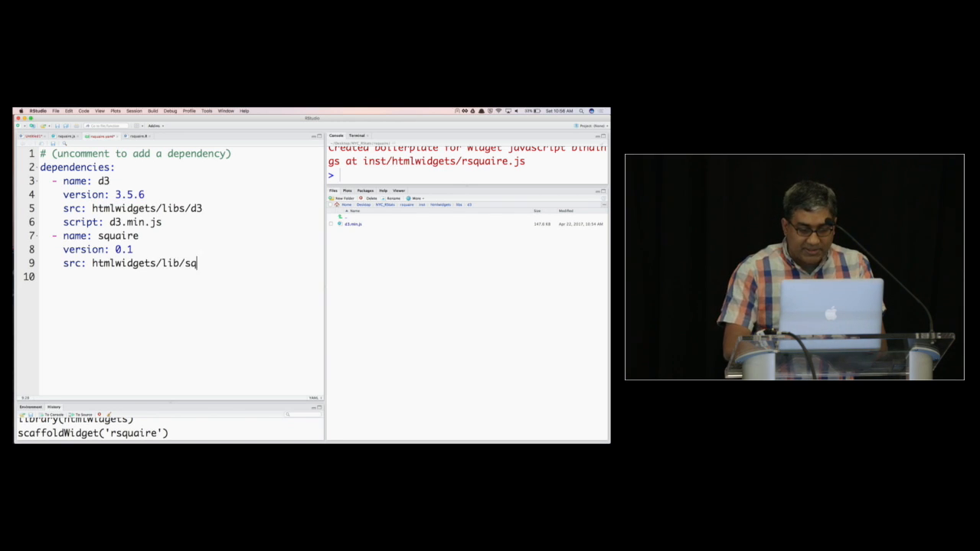
pyautogui.write('uaire/dist')
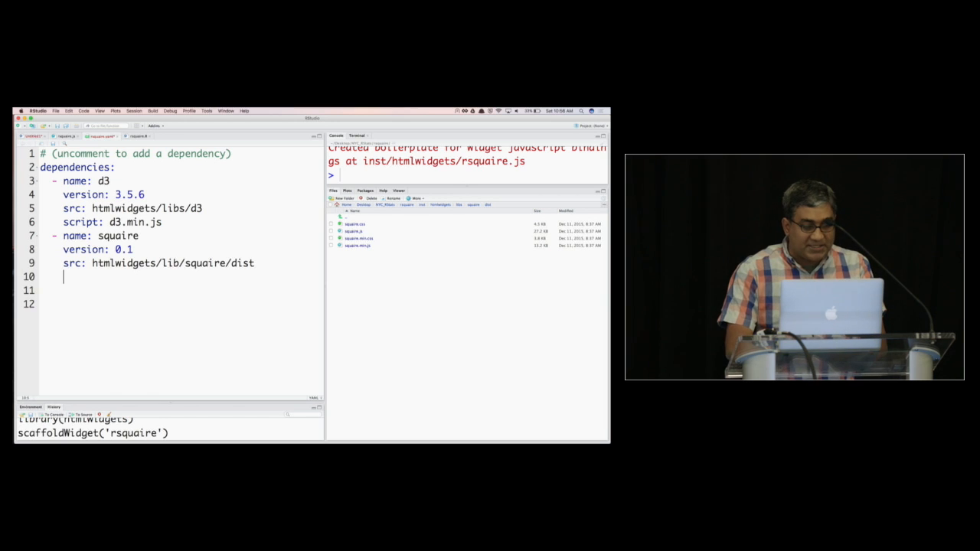
pyautogui.write('script: sq')
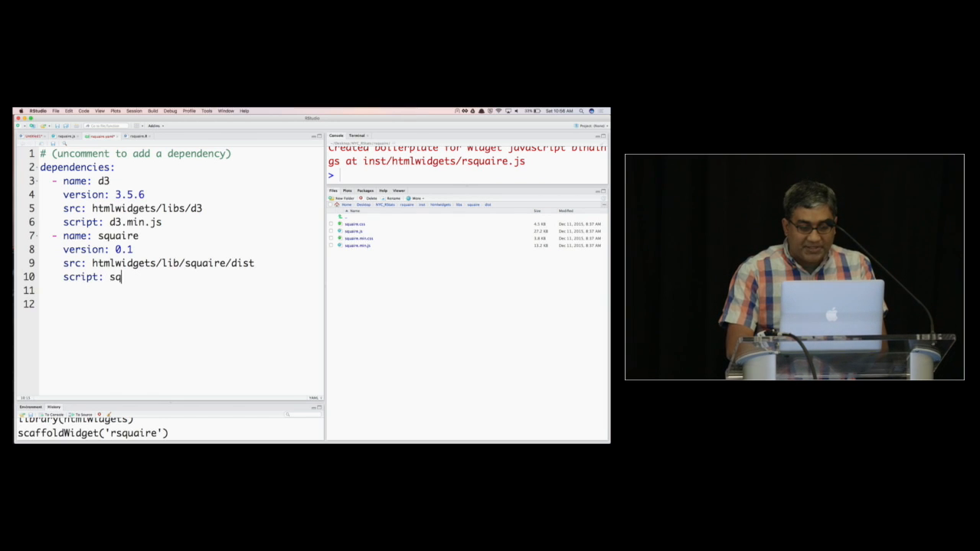
pyautogui.write('uaire.min.js')
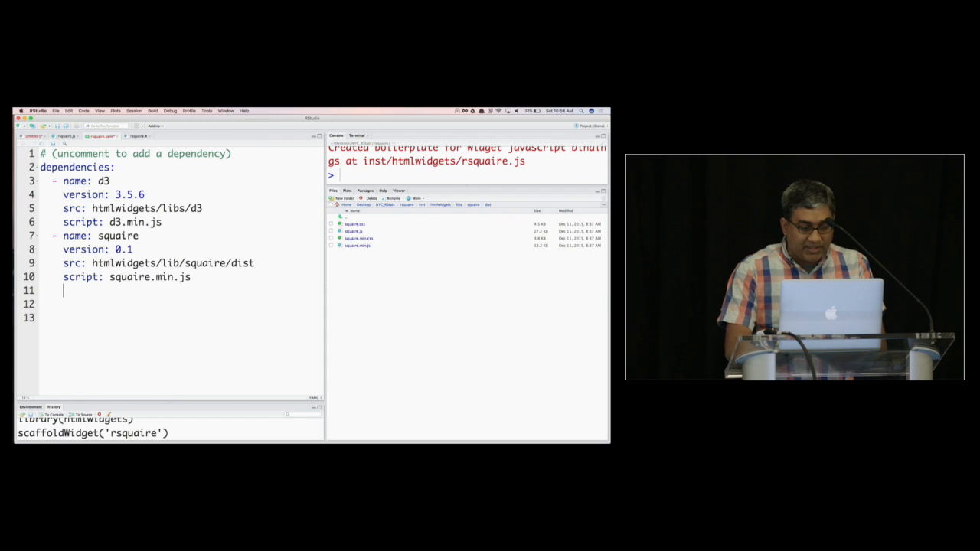
pyautogui.write('style: s')
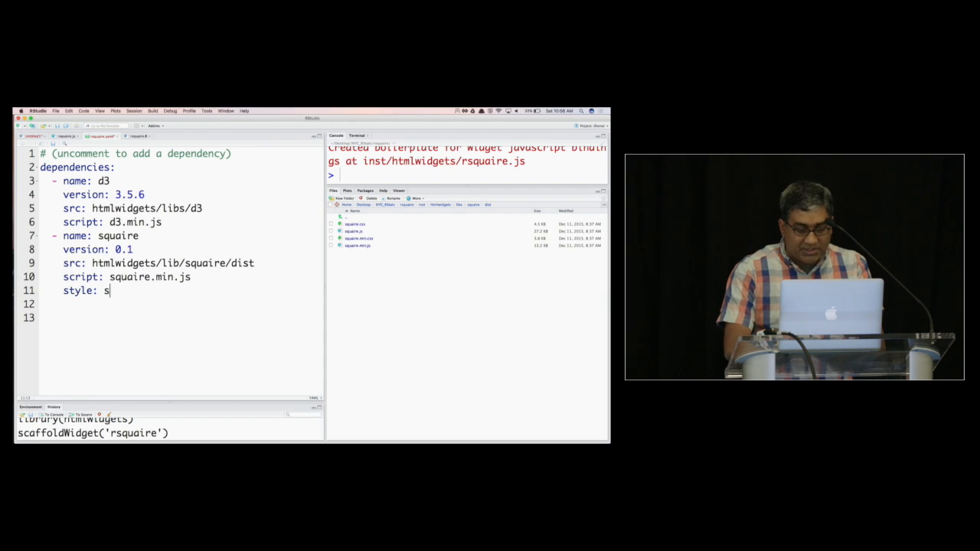
pyautogui.write('quare.min.')
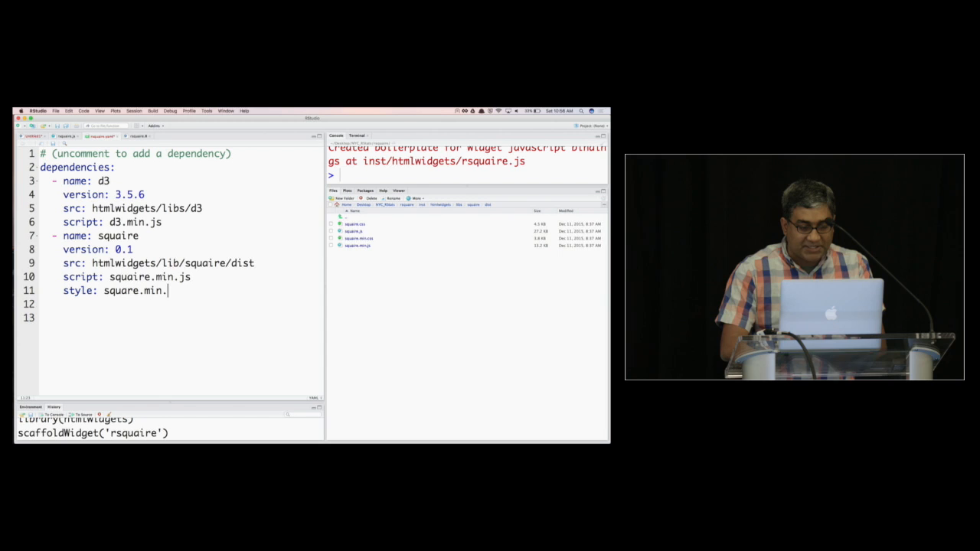
pyautogui.write('css')
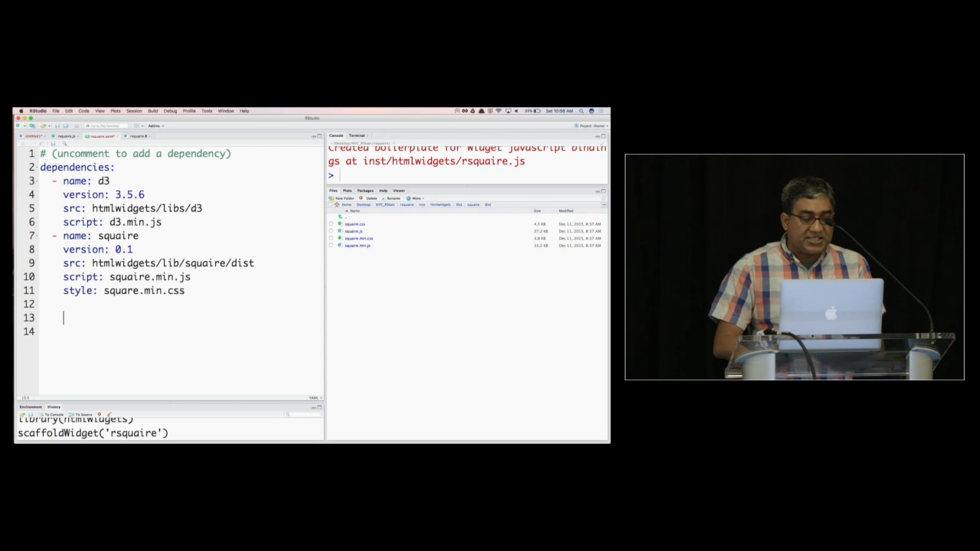
pyautogui.press('Backspace')
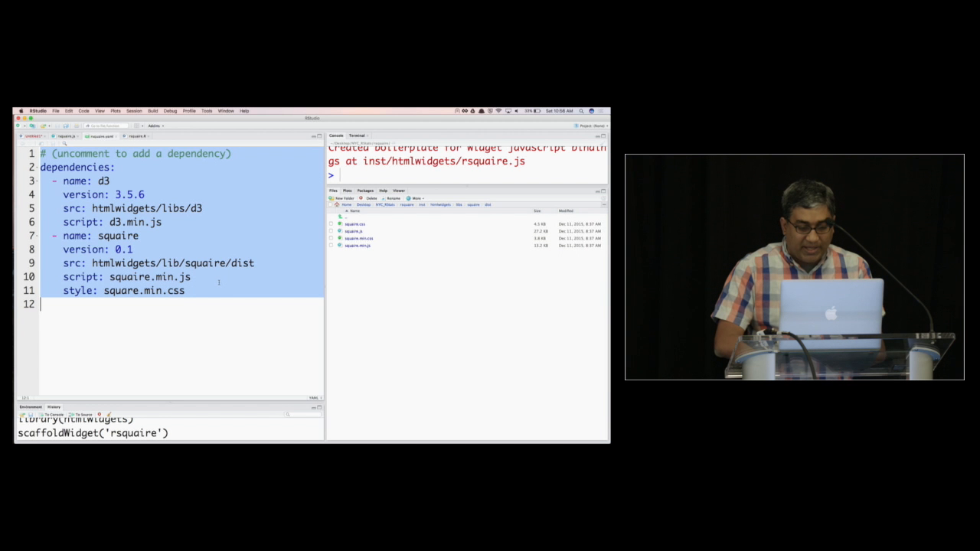
# - Open rsquaire.Rproj from the Files pane, confirming and saving the current workspace
pyautogui.click(44, 305)
pyautogui.write('s')
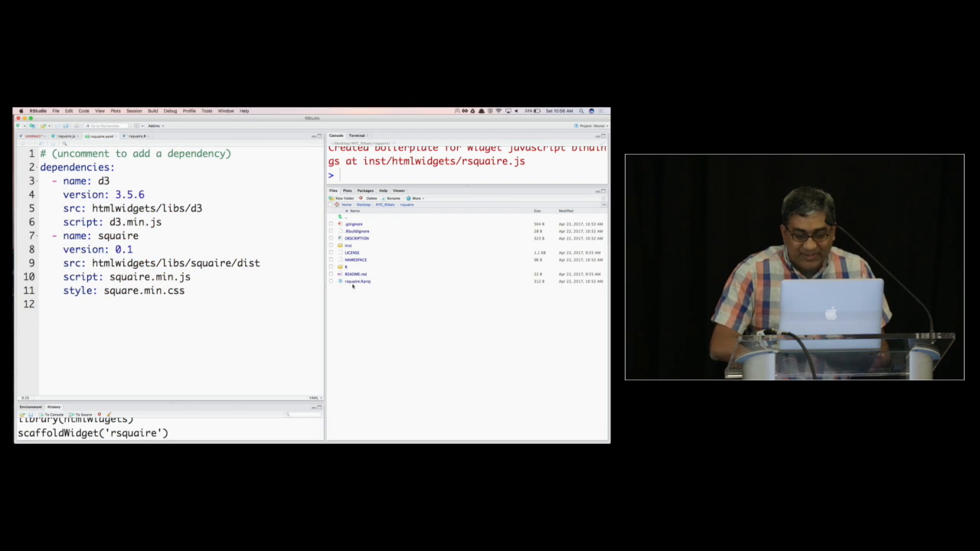
pyautogui.doubleClick(358, 281)
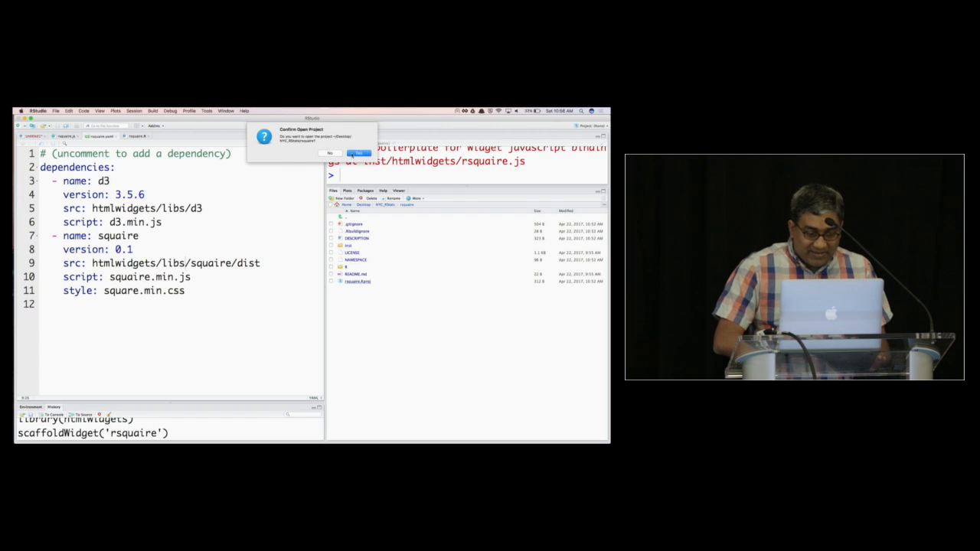
pyautogui.click(358, 153)
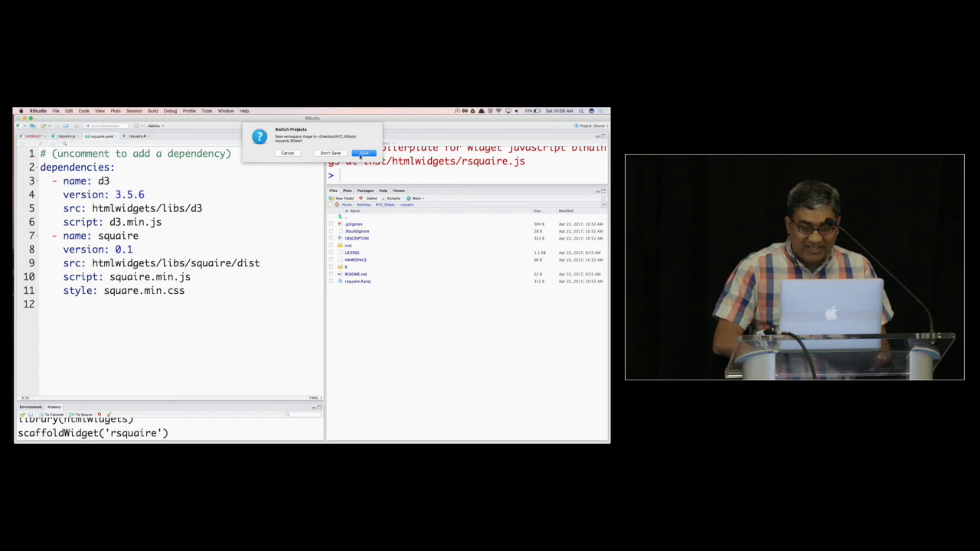
pyautogui.click(363, 153)
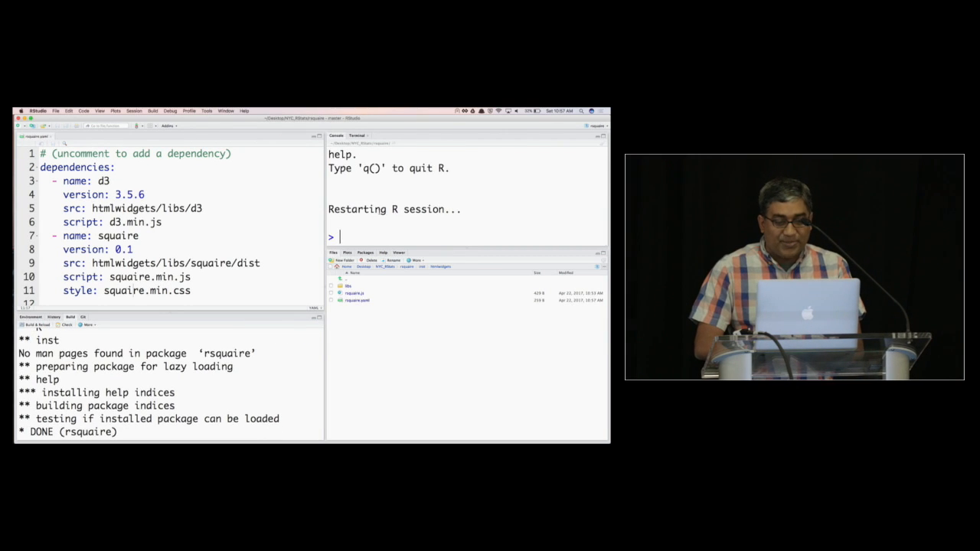
# - Load the rebuilt package with library(rsquaire) in the console
pyautogui.write('library(rsquaire)')
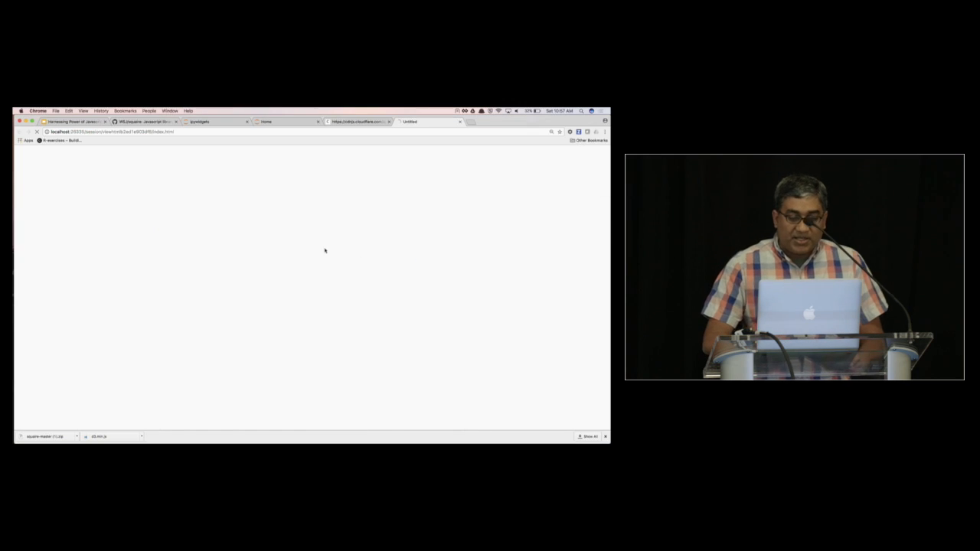
# - Pick an option from the right-click menu on the localhost page showing hello
pyautogui.rightClick(284, 252)
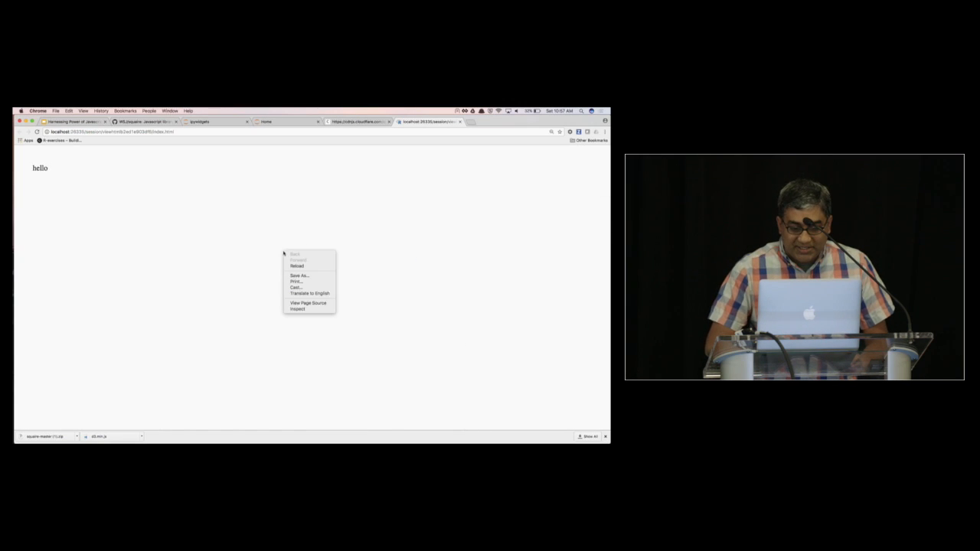
pyautogui.click(306, 302)
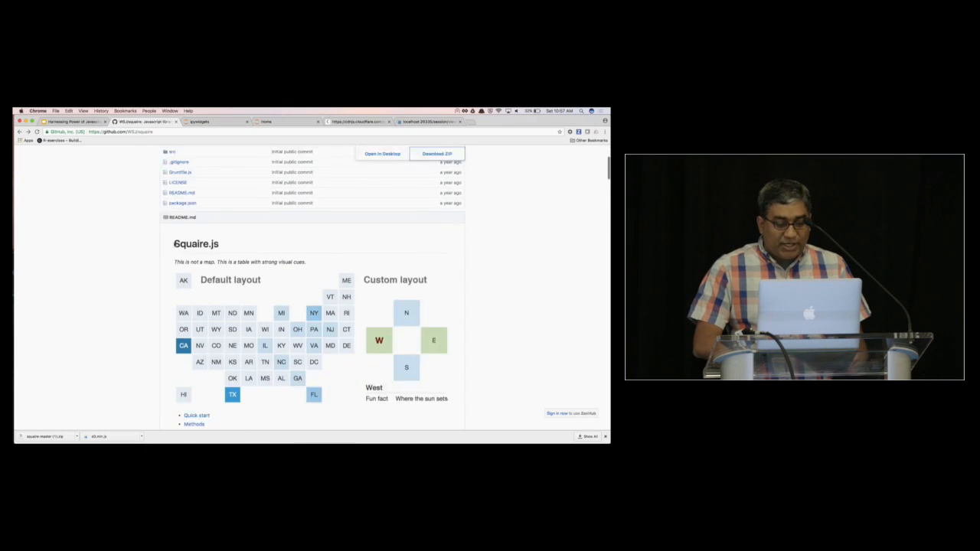
# - Scroll to the Squaire Quick start example and select its code
pyautogui.scroll(-3)
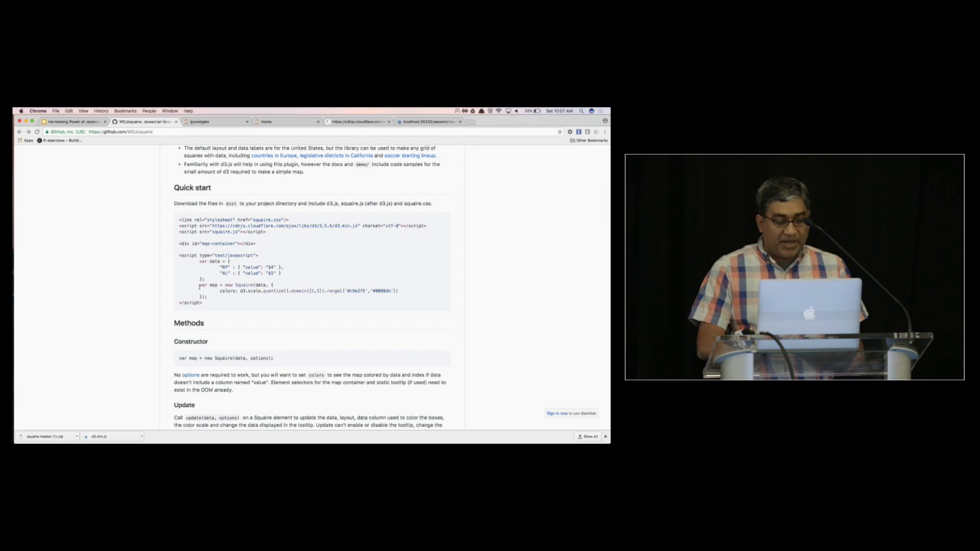
pyautogui.moveTo(183, 273); pyautogui.dragTo(401, 296)
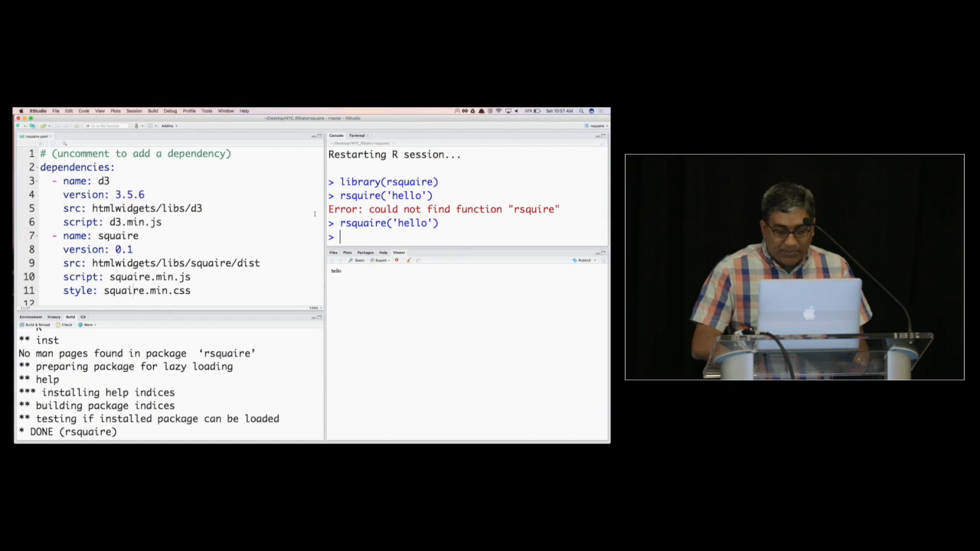
# - Browse to the package's inst/htmlwidgets folder and open rsquaire.js
pyautogui.click(333, 253)
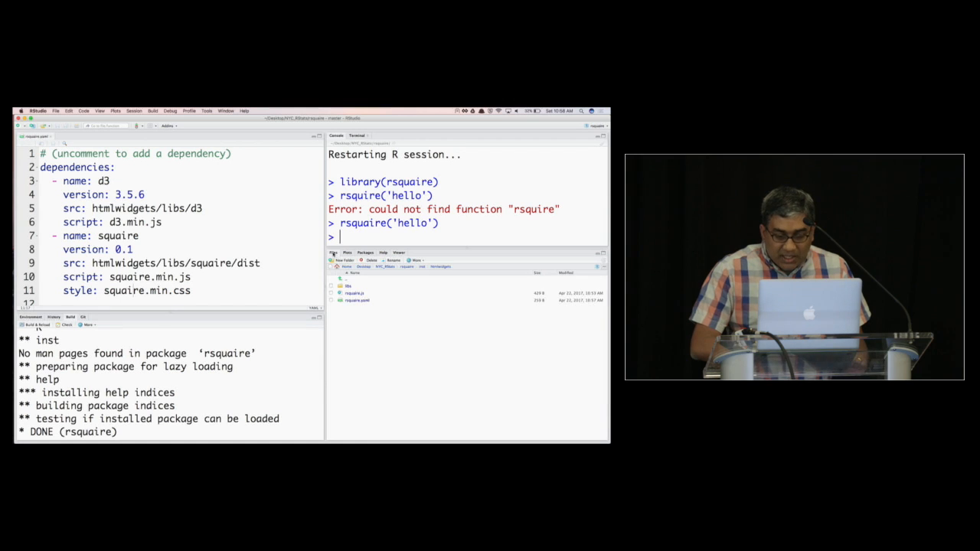
pyautogui.click(68, 136)
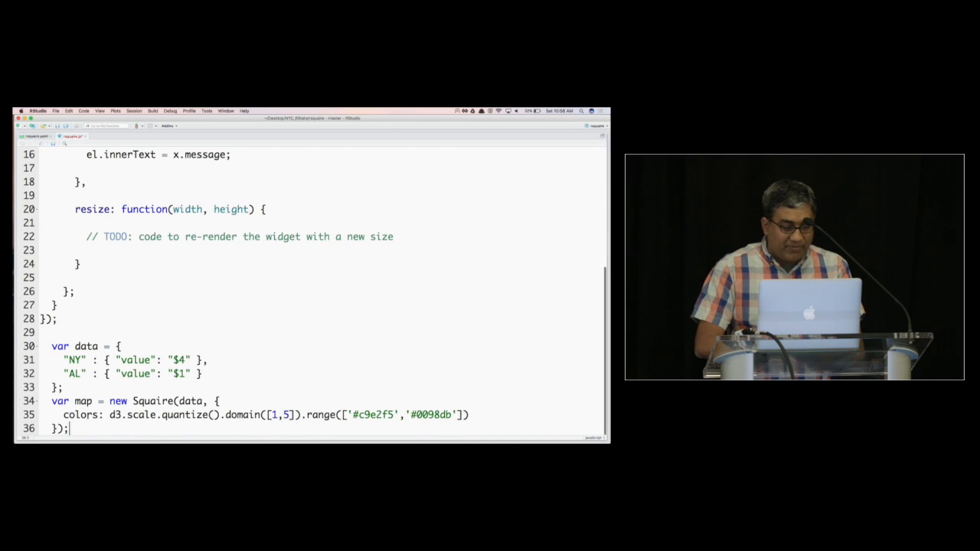
# - Create a draw_map(el) function and move the Squaire sample code inside it
pyautogui.write('functio')
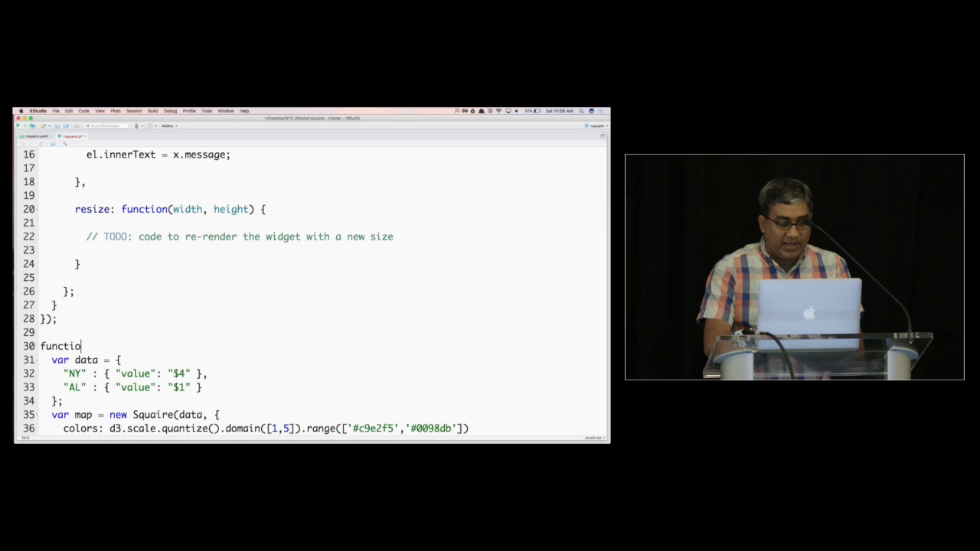
pyautogui.write('n draw_map()')
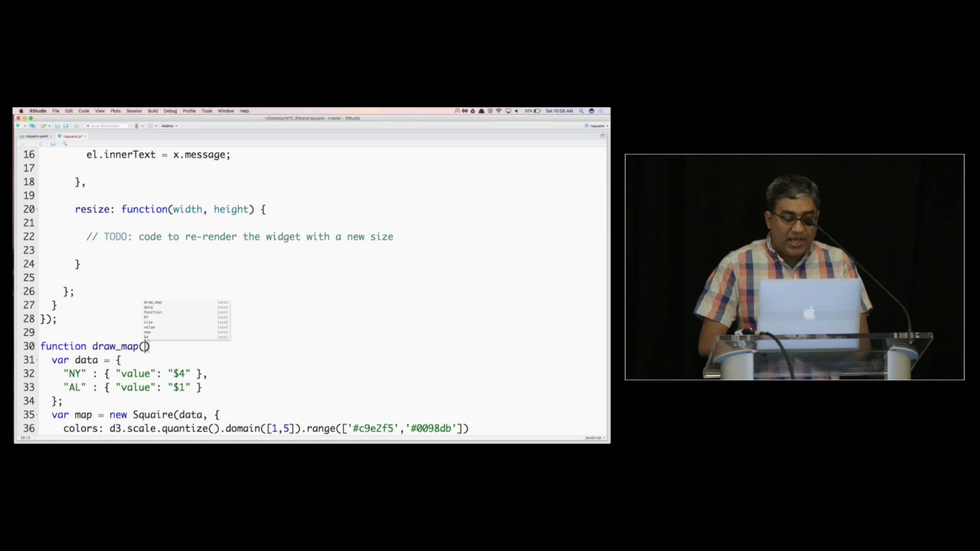
pyautogui.write('el')
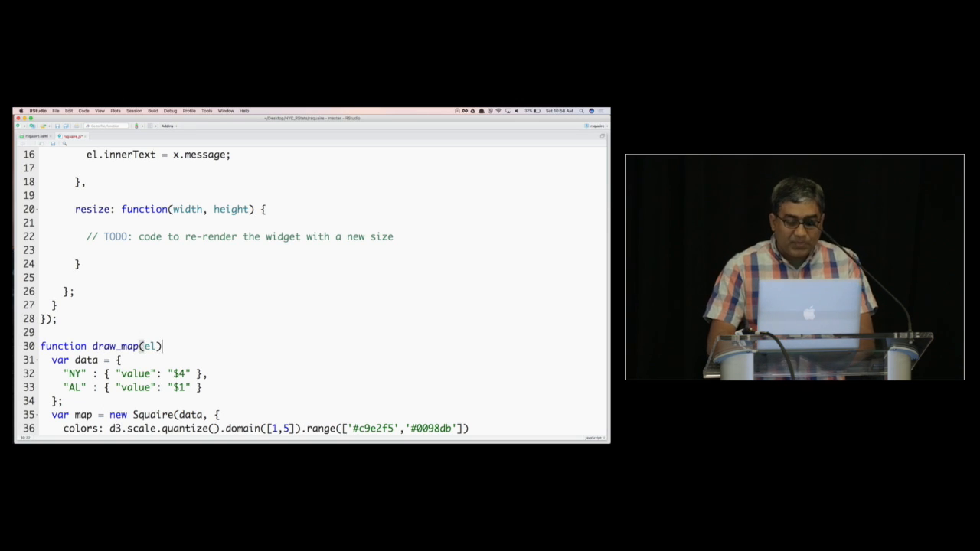
pyautogui.write('{')
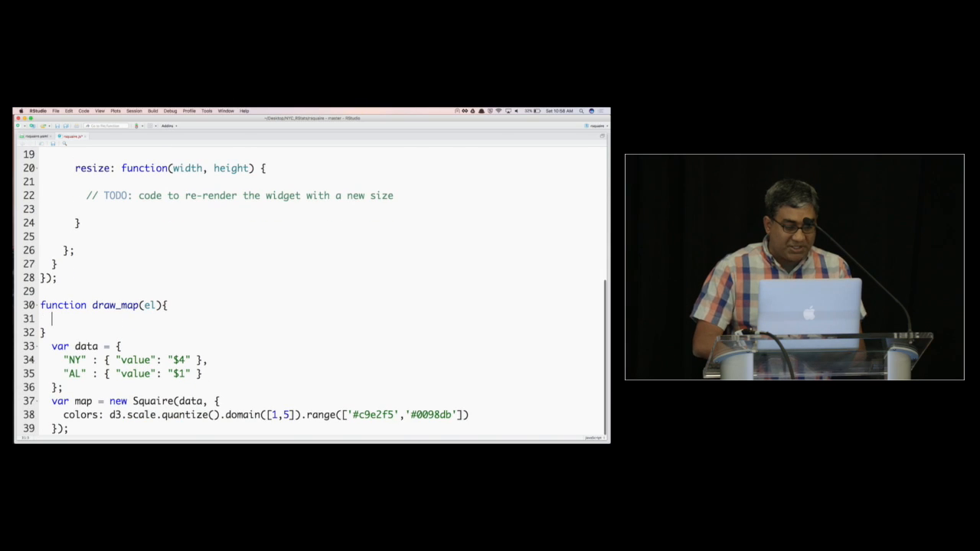
pyautogui.moveTo(53, 346); pyautogui.dragTo(69, 428)
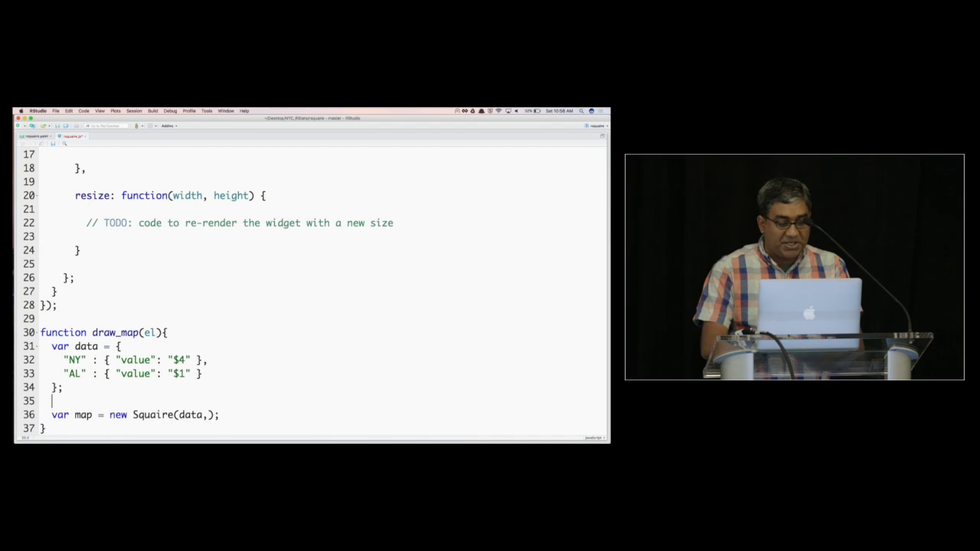
# - Add an options object passed to new Squaire, targeting '#' + el.id
pyautogui.write('var options = {')
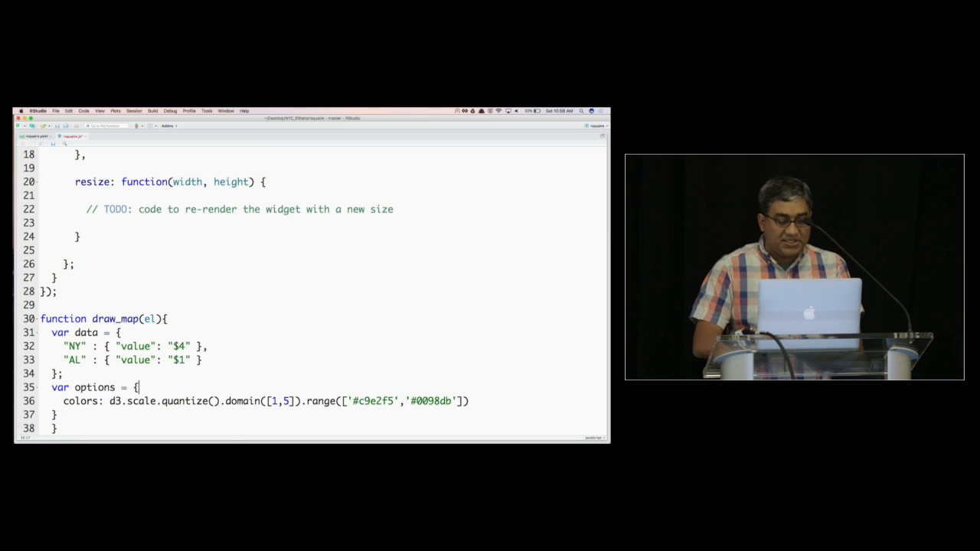
pyautogui.write('var map = new Squaire(data,);')
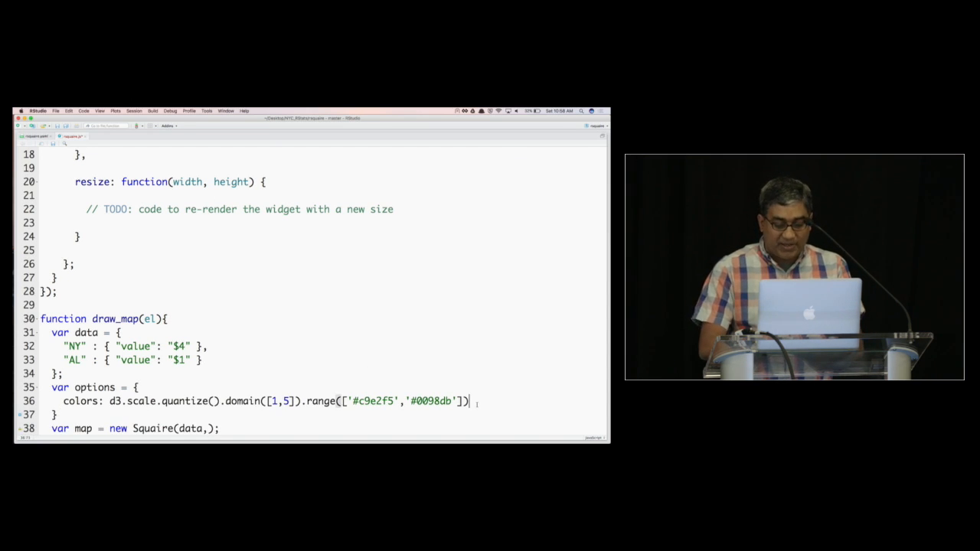
pyautogui.write(',')
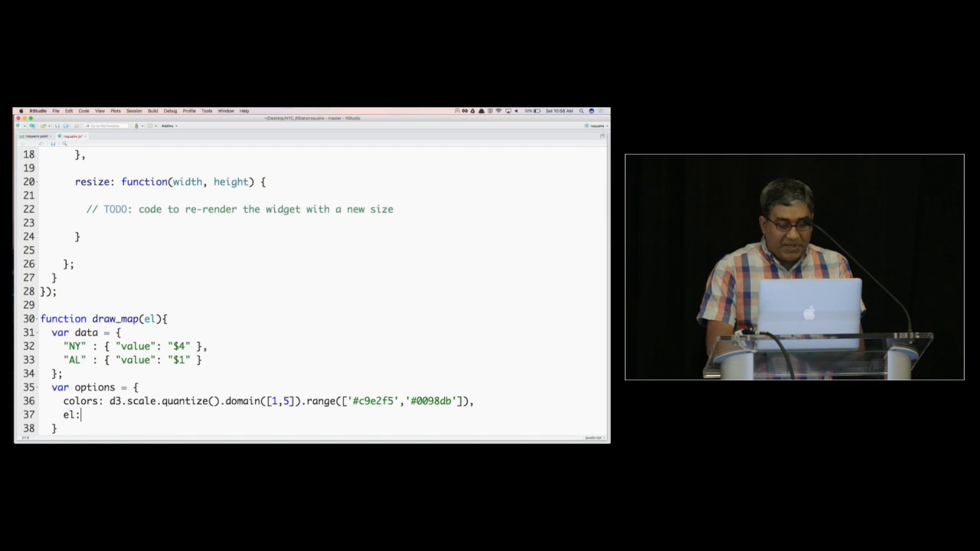
pyautogui.write("'#'")
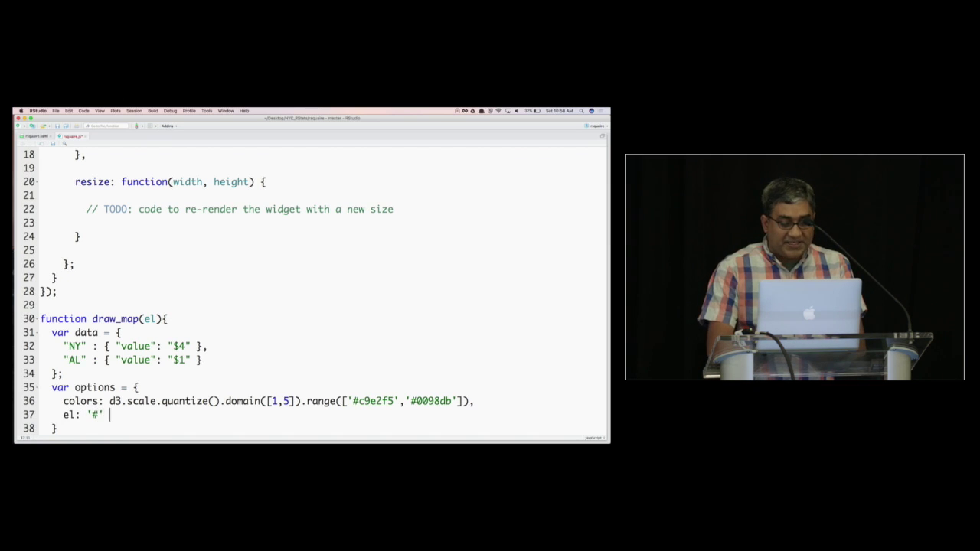
pyautogui.write('+ el.')
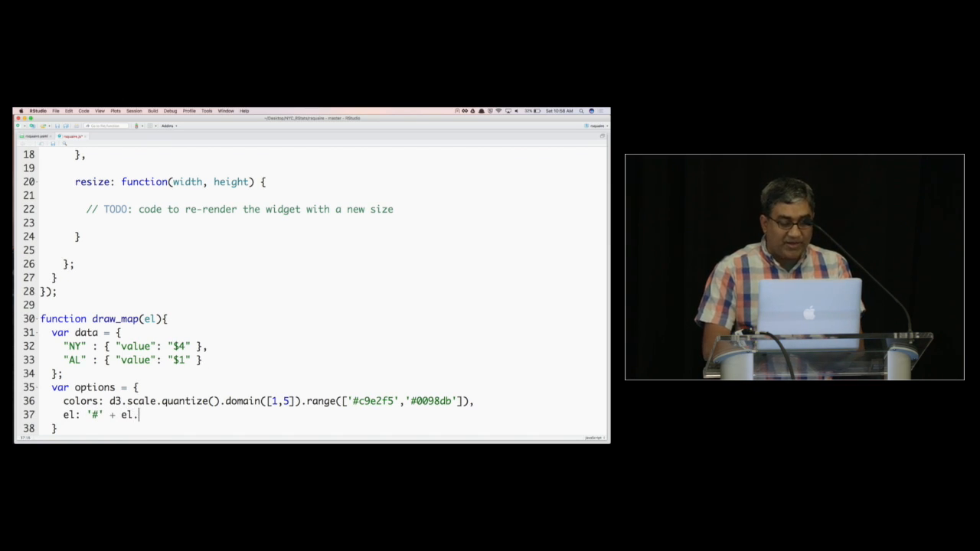
pyautogui.write('id')
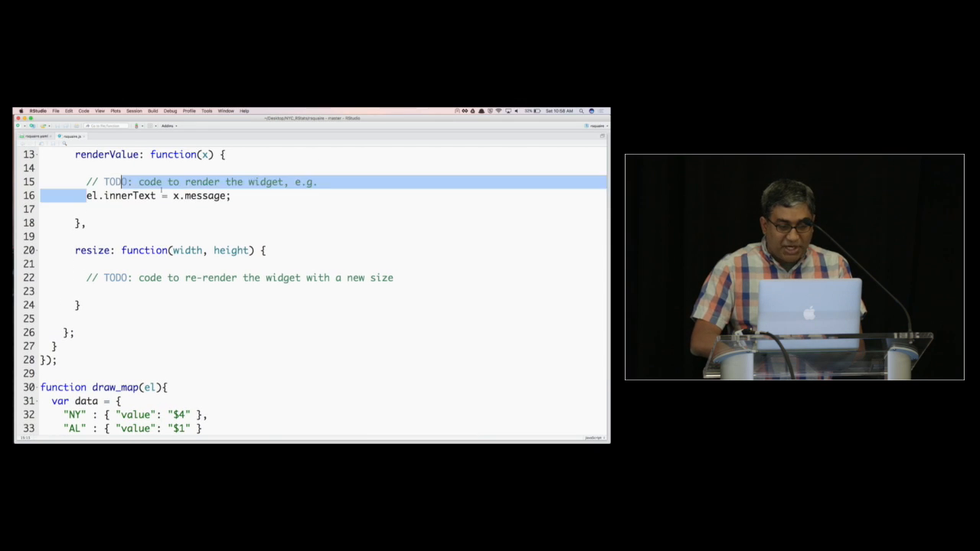
# - Replace el.innerText = x.message in renderValue with draw_map(el), then rebuild the package
pyautogui.write('dra')
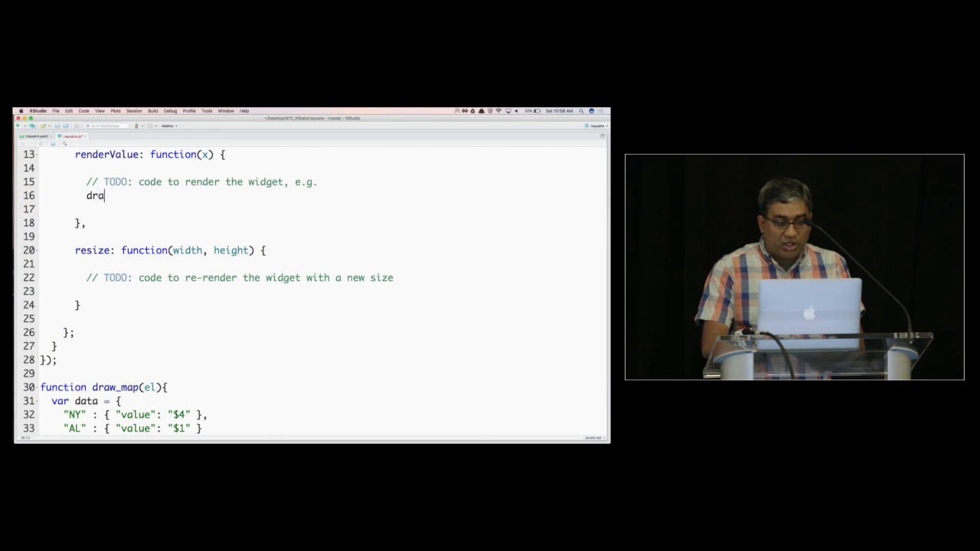
pyautogui.write('w_map()')
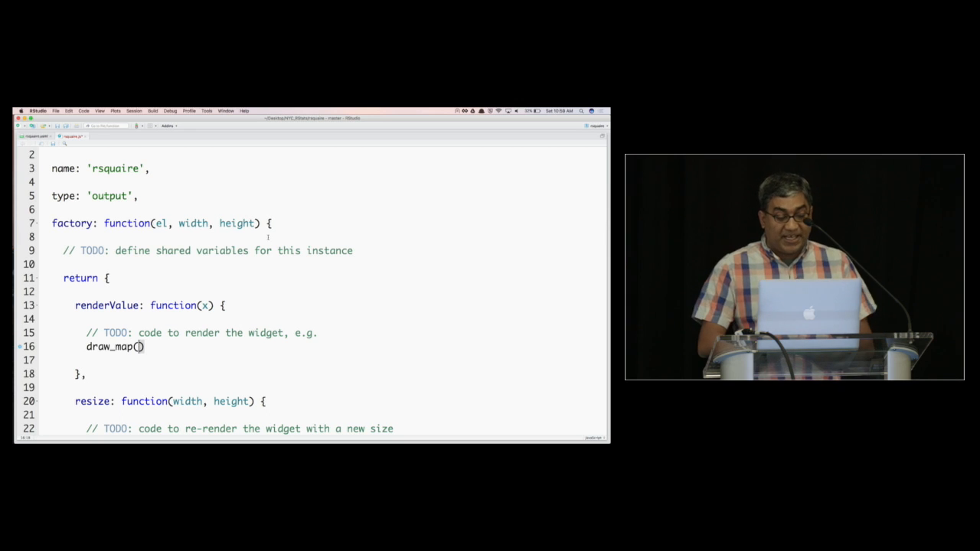
pyautogui.write('el')
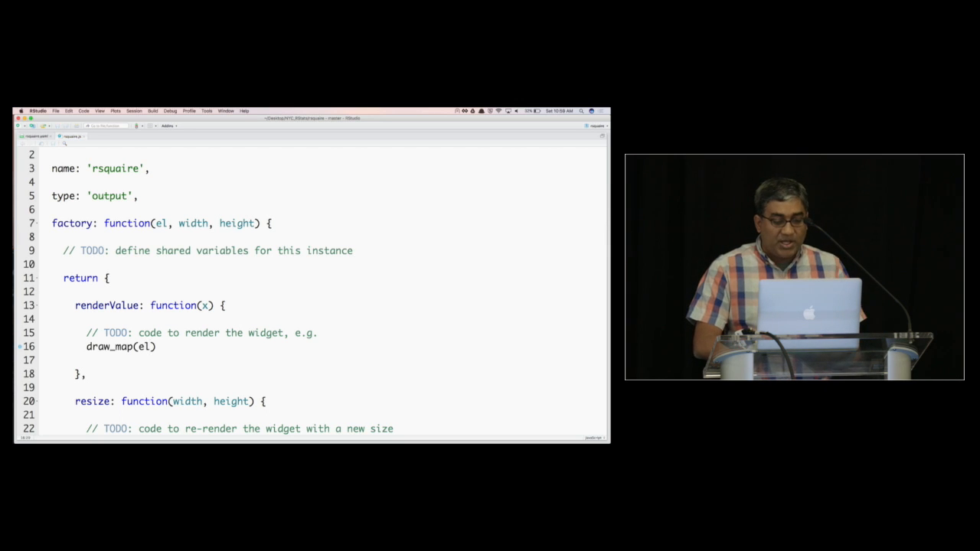
pyautogui.scroll(-3)
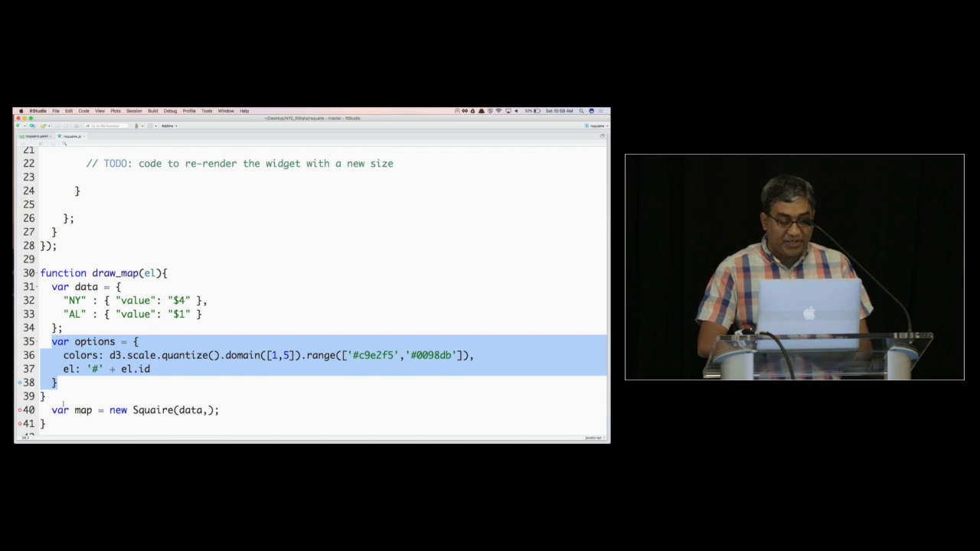
pyautogui.write('op')
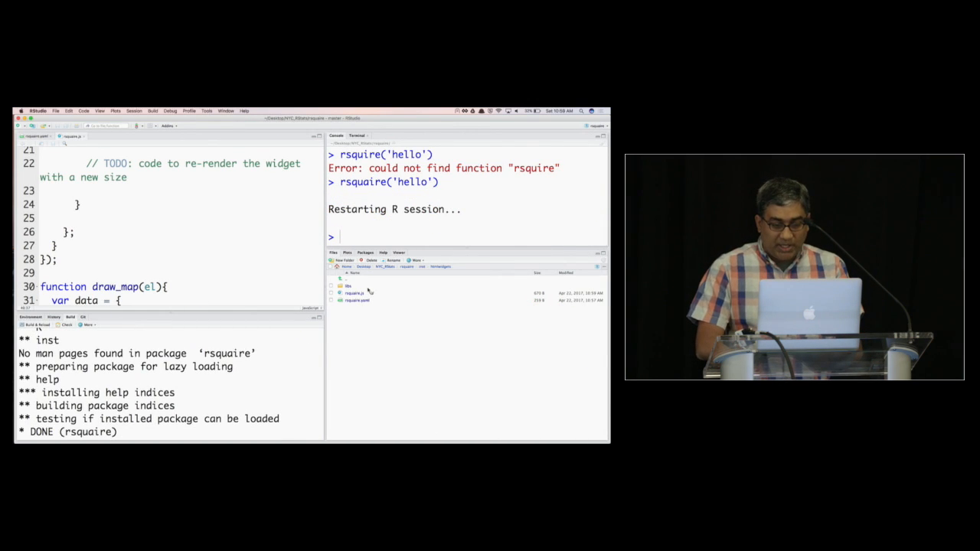
# - Load the rebuilt package with library(rsquaire) in the console
pyautogui.write('library(rsquaire)')
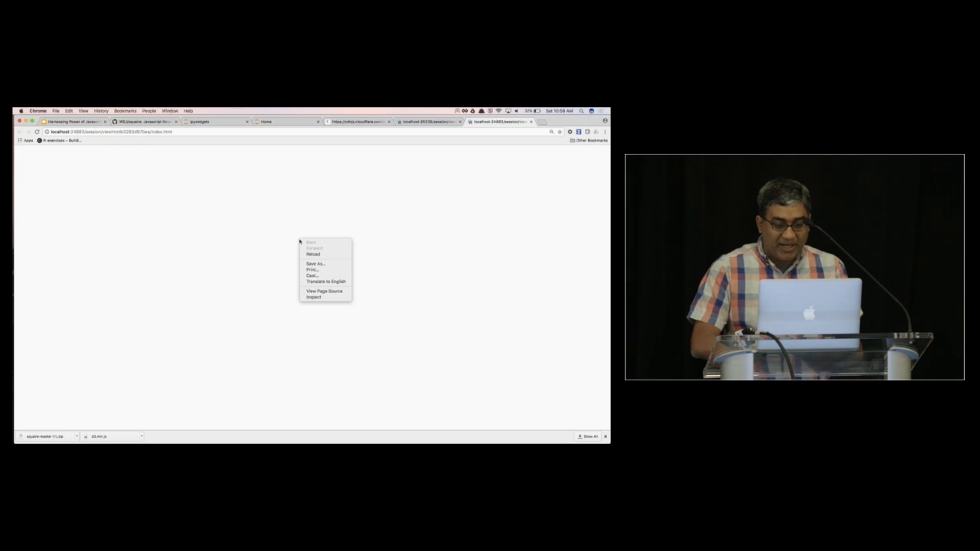
pyautogui.click(313, 297)
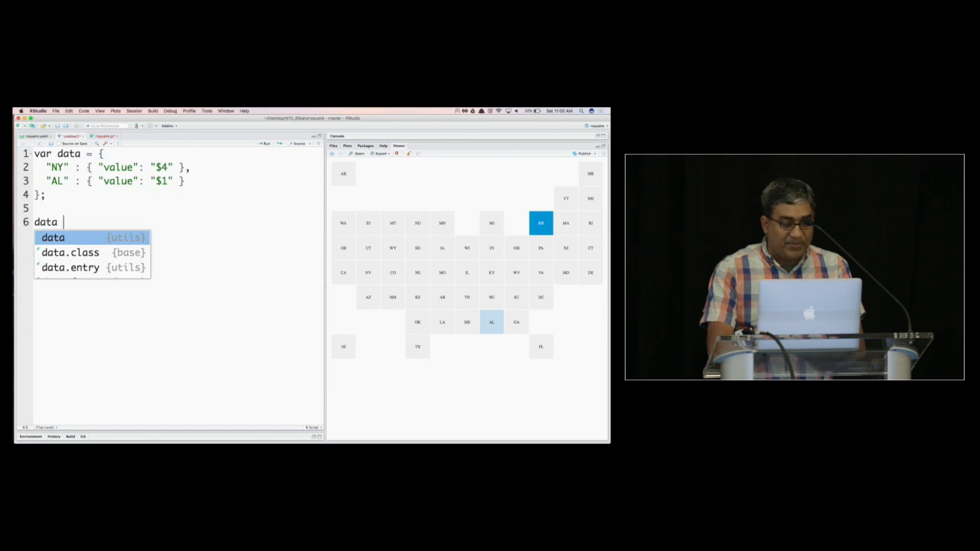
# - Type data = list(NY = list(value = 4), AL = list(value = 1)) in the script
pyautogui.write('= list(')
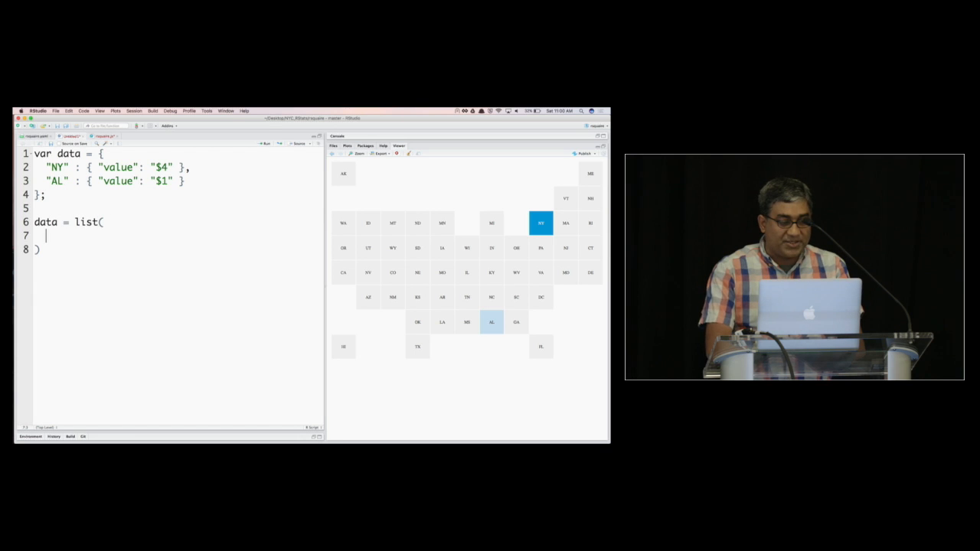
pyautogui.write('NY = list(v')
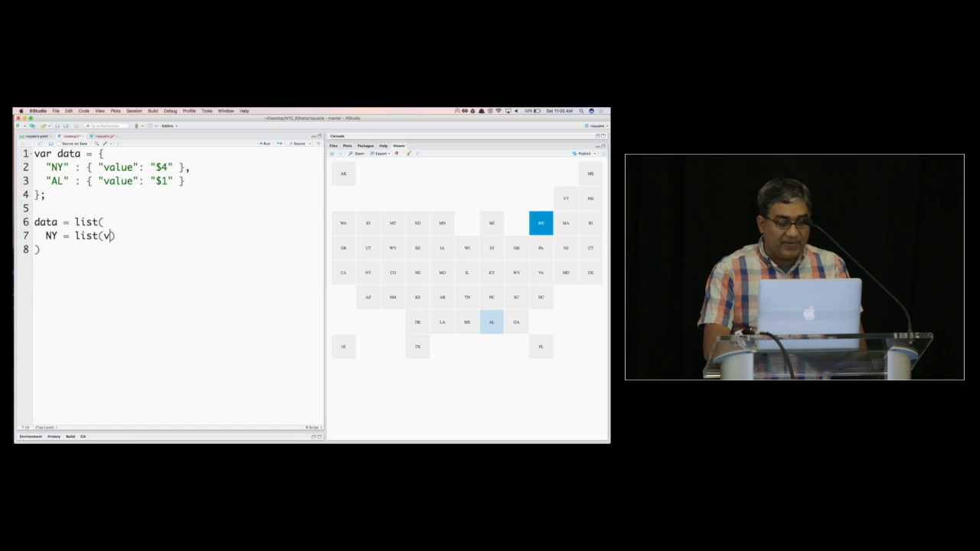
pyautogui.write('alue = 4')
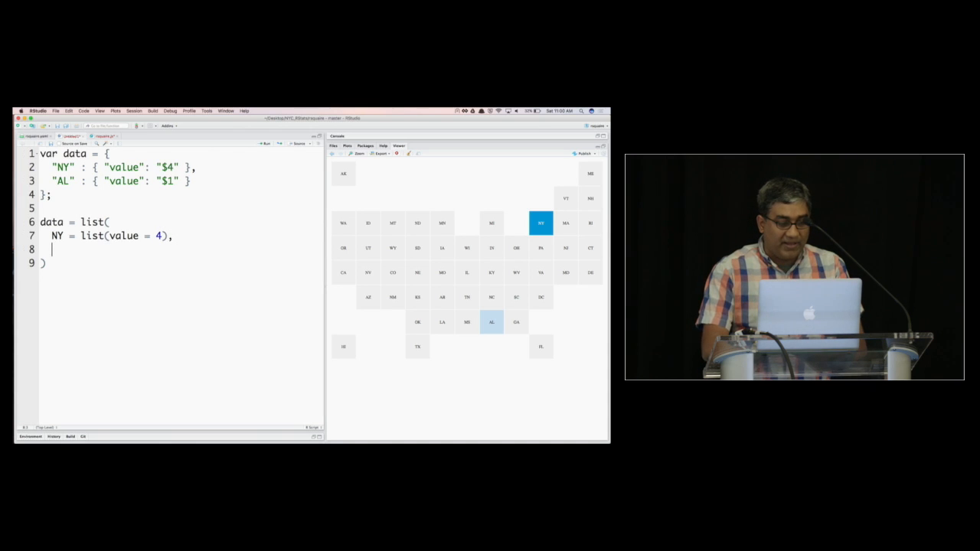
pyautogui.write('AL = list')
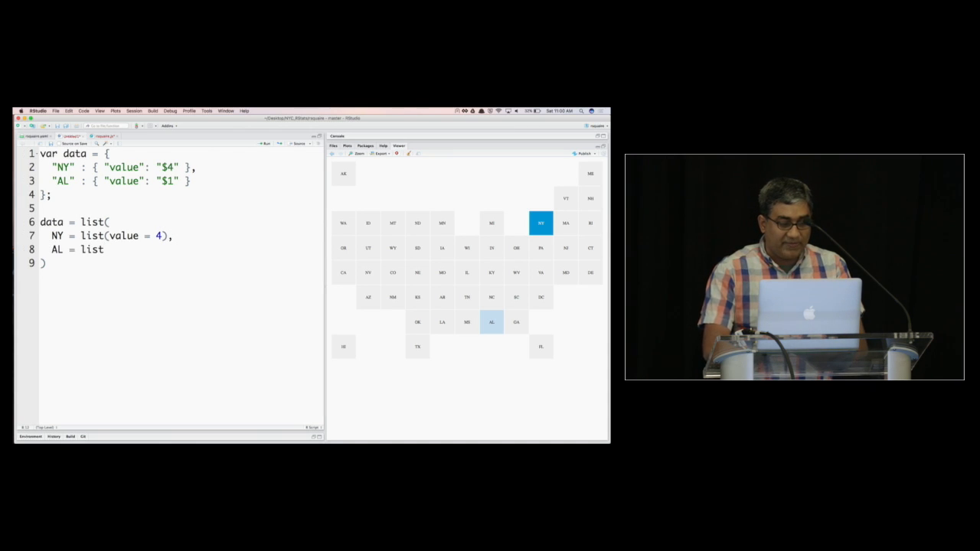
pyautogui.write('(value = 1)')
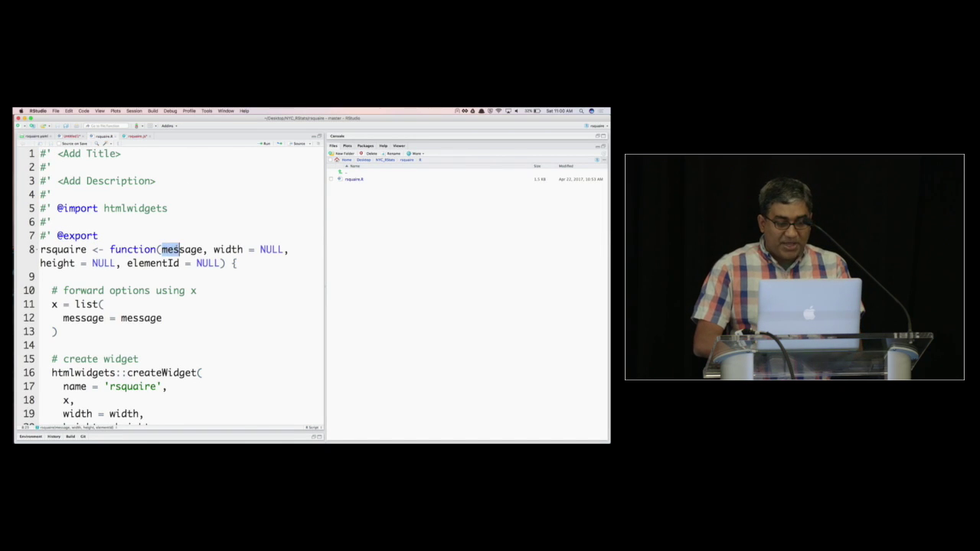
# - Make rsquaire() forward data = data, and pass x to draw_map in renderValue
pyautogui.write('data')
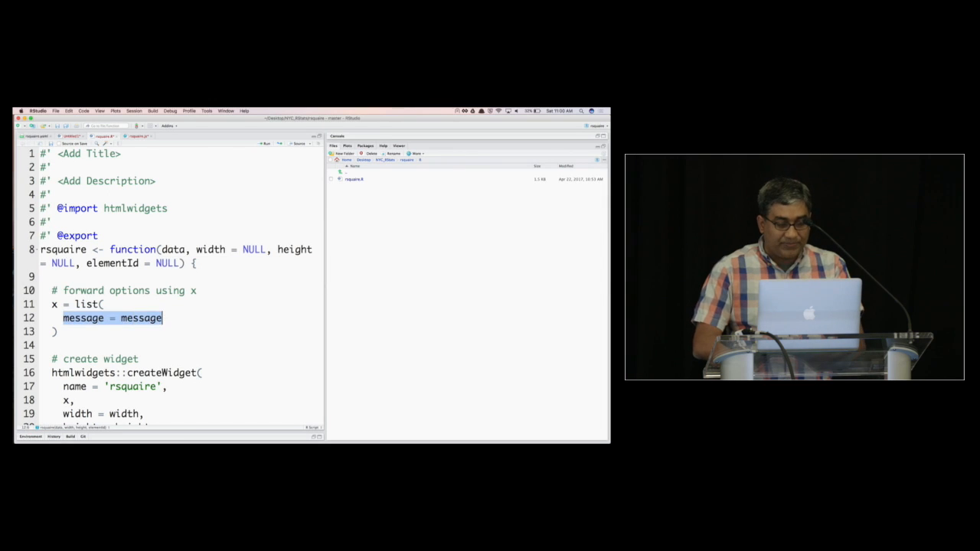
pyautogui.write('data = datas')
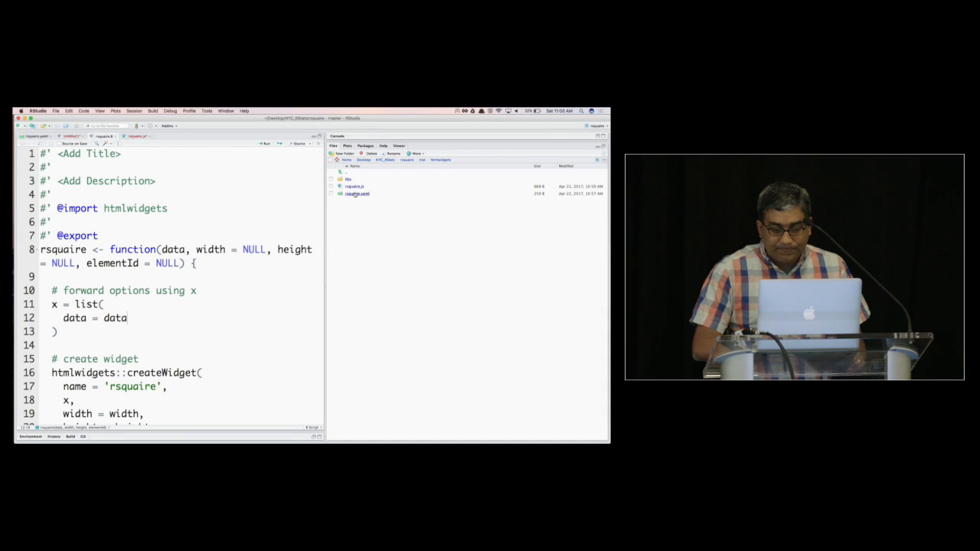
pyautogui.click(132, 137)
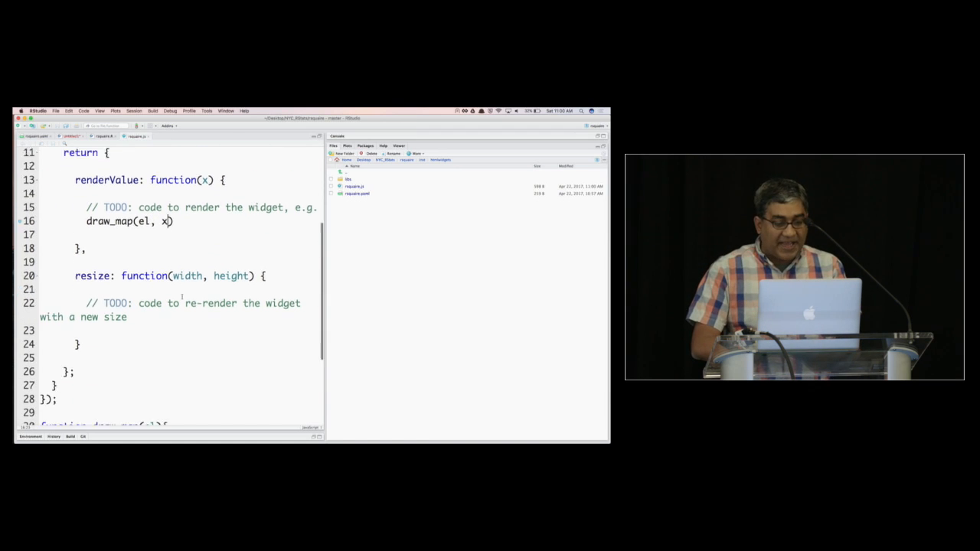
pyautogui.scroll(-3)
pyautogui.write(', ')
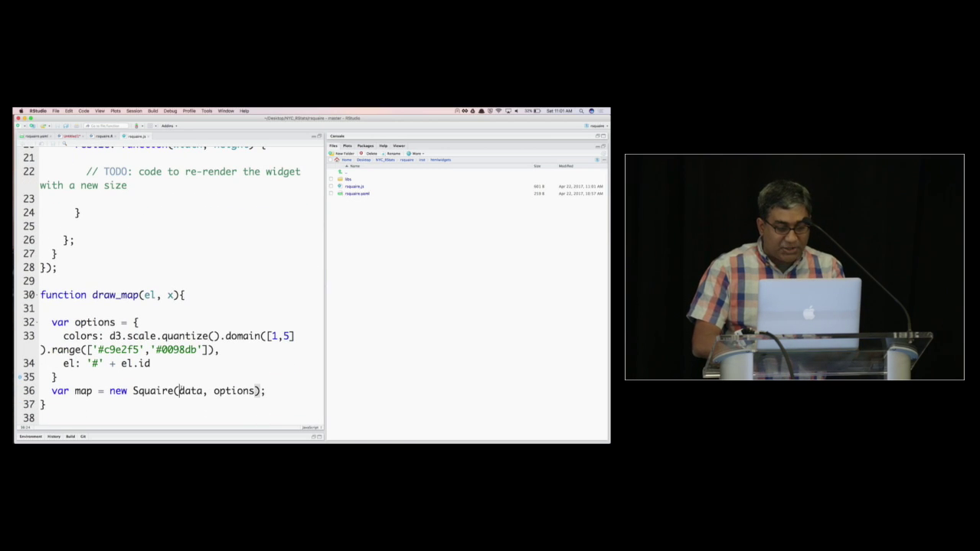
pyautogui.write('x.')
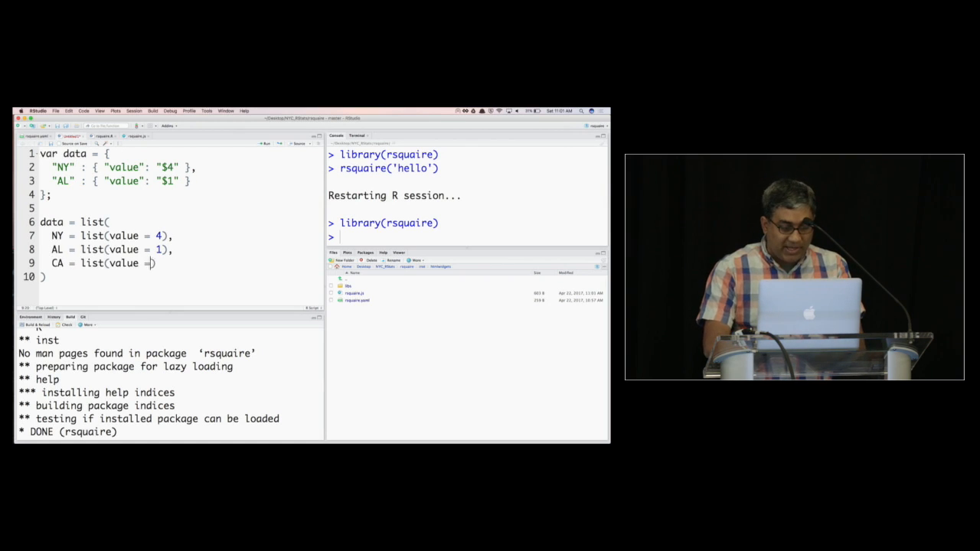
# - Add CA with value 5 to the data list and select the test lines to run
pyautogui.write('1-')
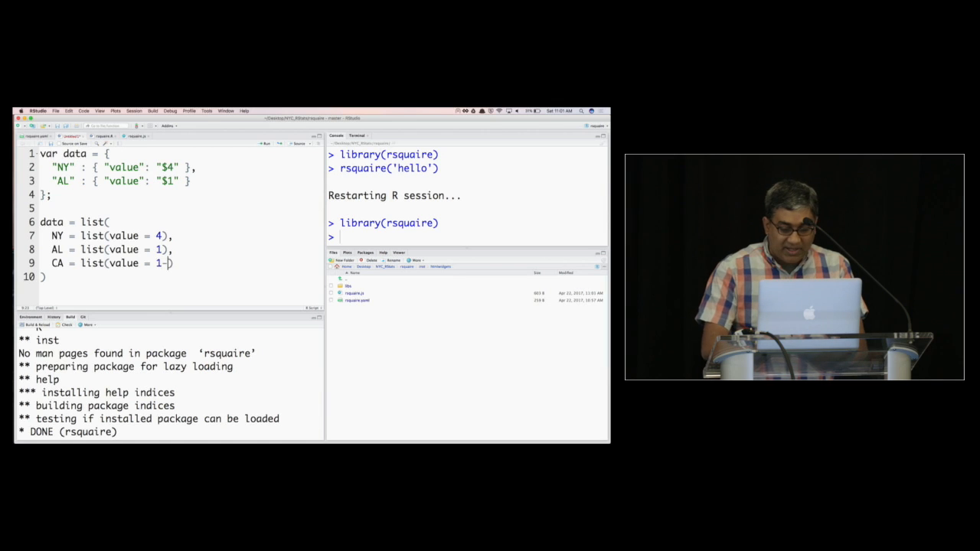
pyautogui.write('5')
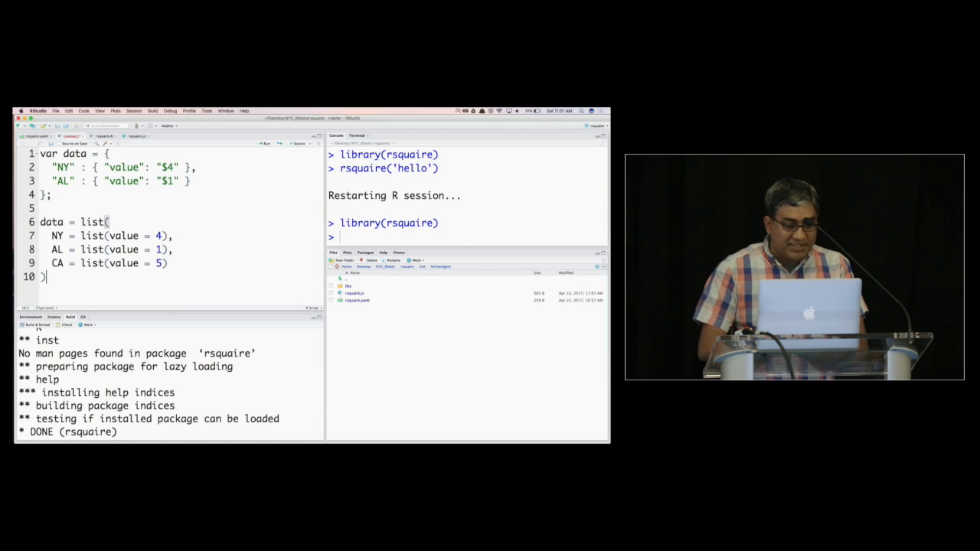
pyautogui.write('rsquaire(data')
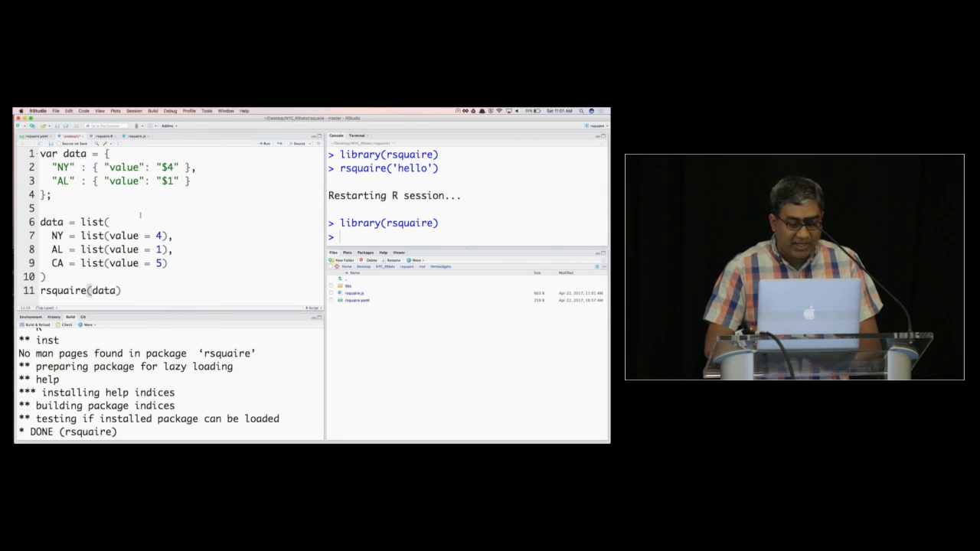
pyautogui.moveTo(43, 222); pyautogui.dragTo(120, 290)
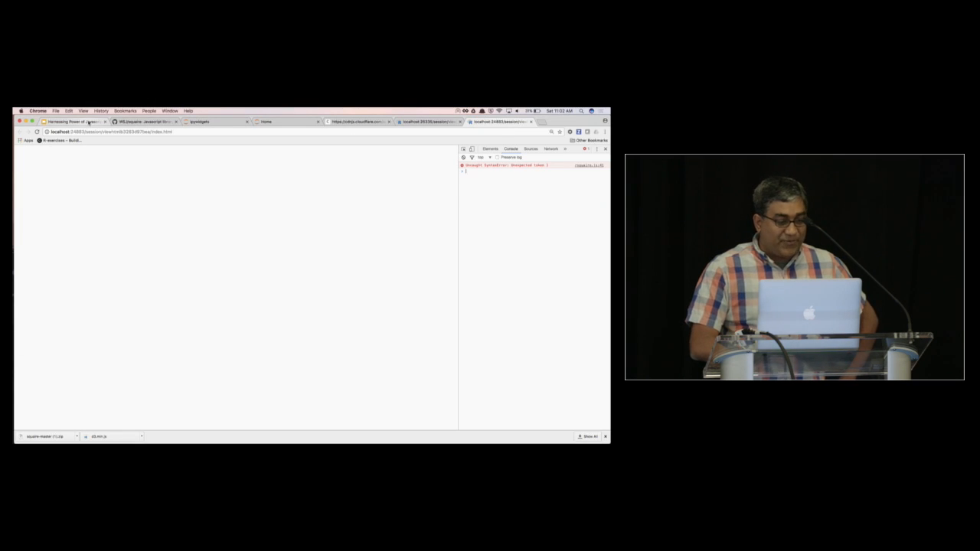
# - Return to the Harnessing Power of Javascript presentation tab
pyautogui.click(76, 124)
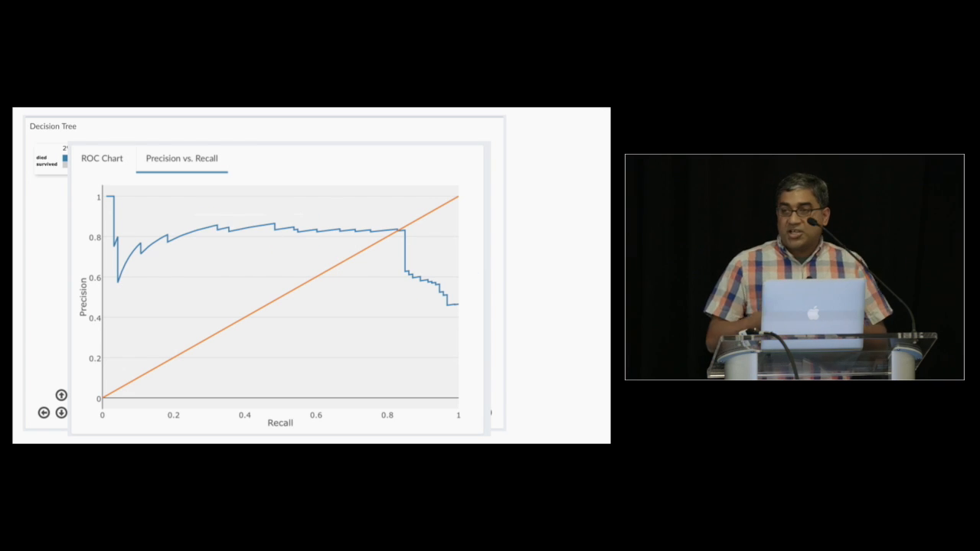
# - Toggle between the ROC and Precision vs. Recall charts, then reveal Classification Metrics
pyautogui.click(101, 159)
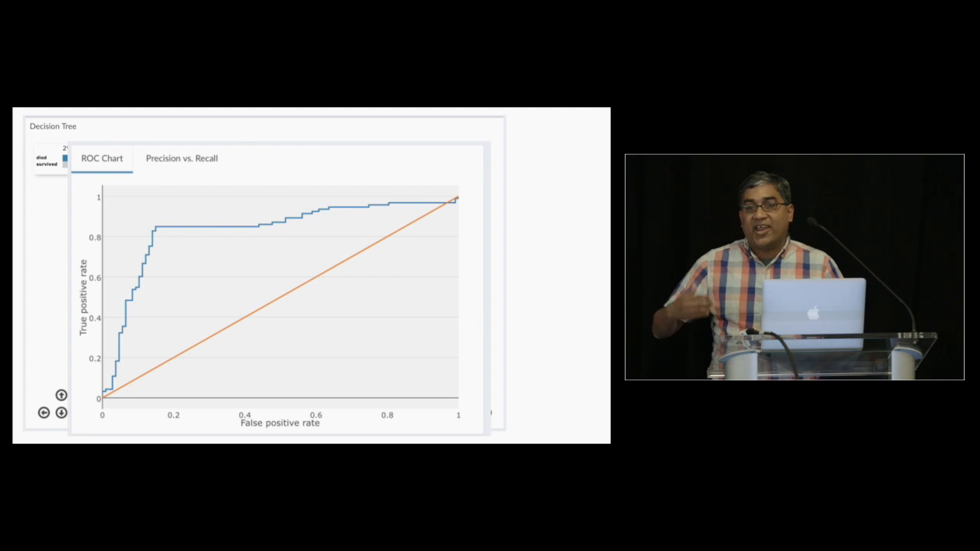
pyautogui.moveTo(280, 229)
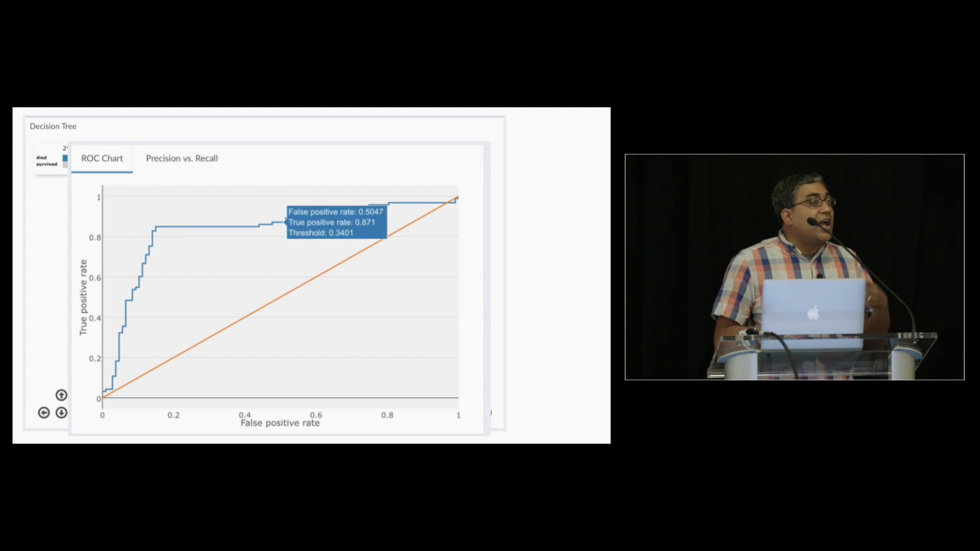
pyautogui.click(181, 158)
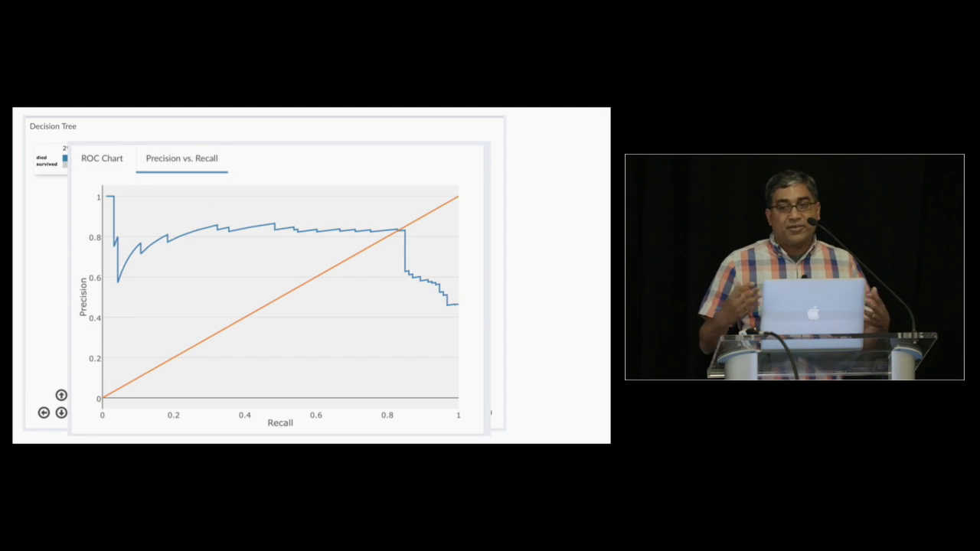
pyautogui.moveTo(404, 230)
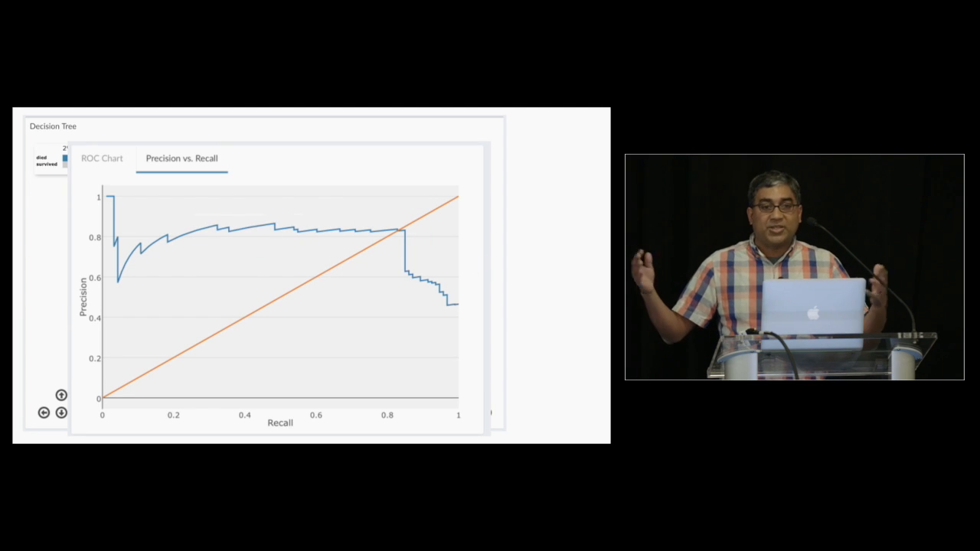
pyautogui.click(102, 159)
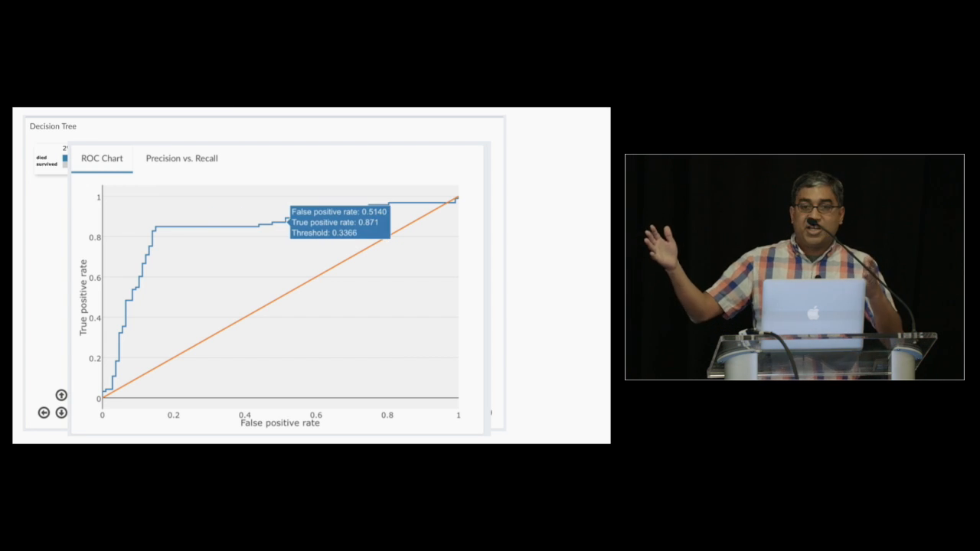
pyautogui.click(181, 159)
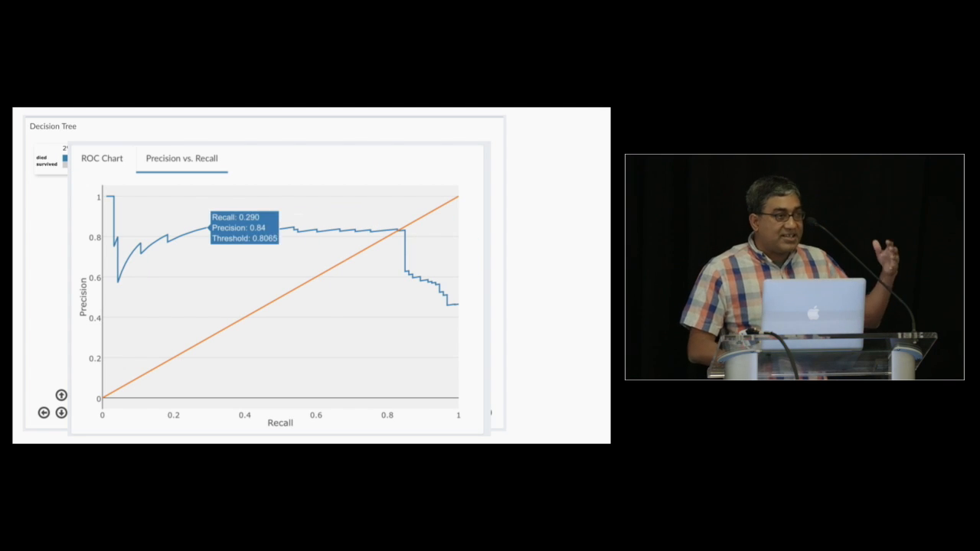
pyautogui.click(102, 162)
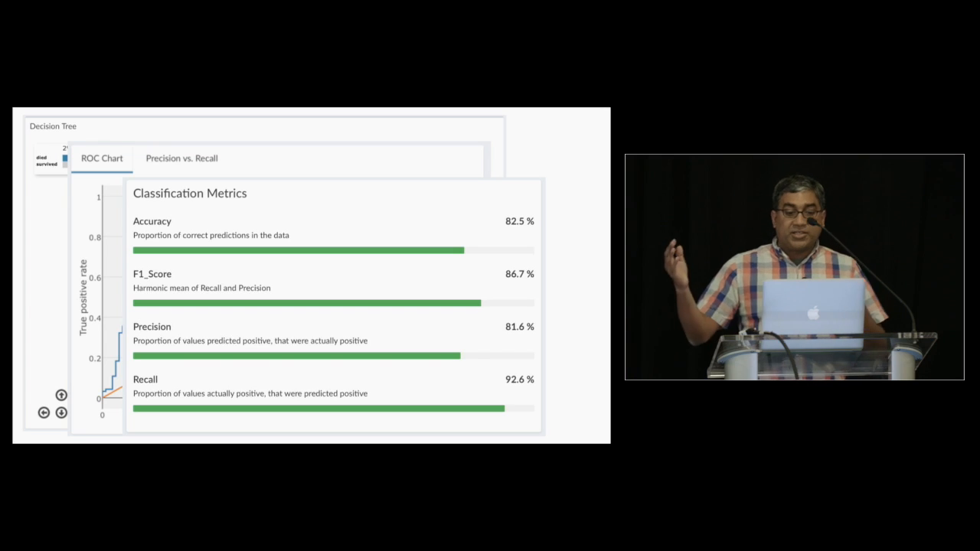
# - Switch the background chart between Precision vs. Recall and ROC, then reveal the Confusion Matrix
pyautogui.click(181, 158)
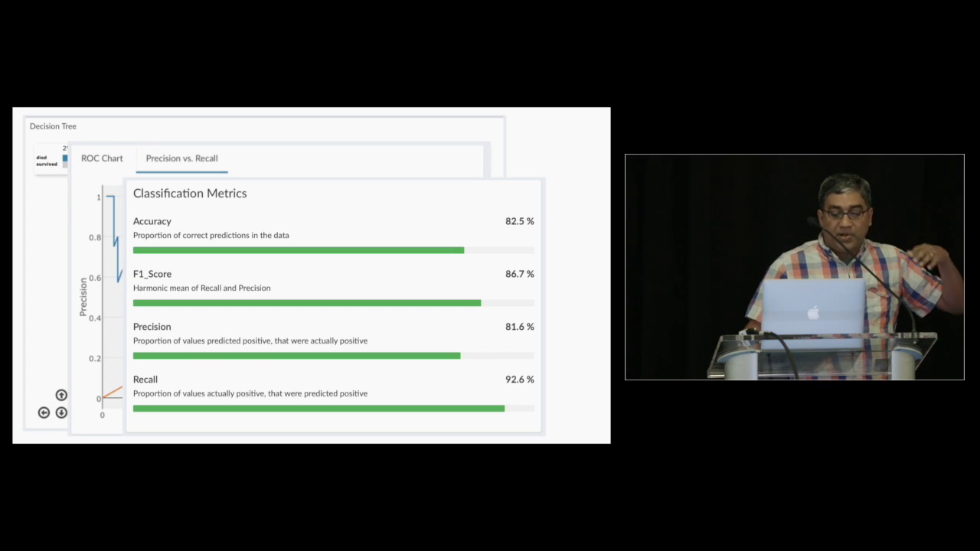
pyautogui.click(101, 158)
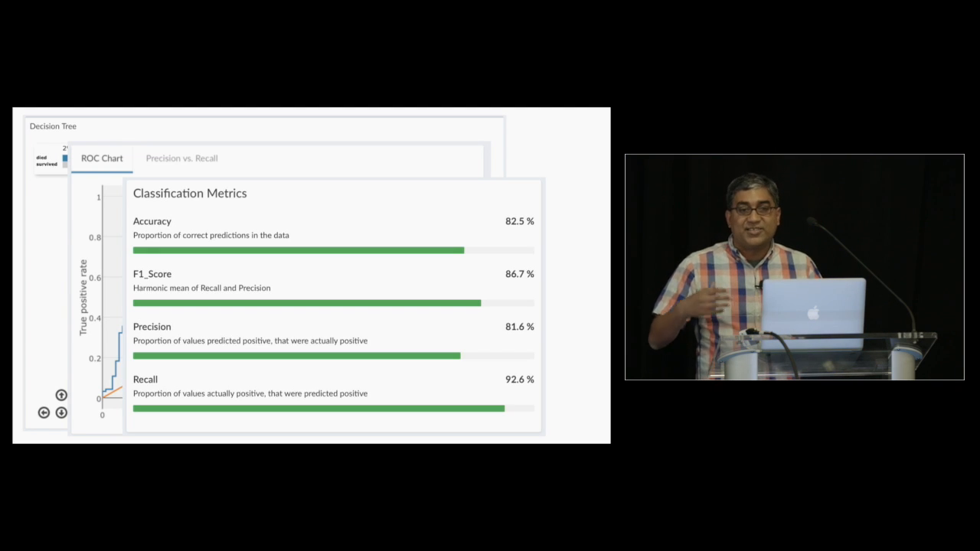
pyautogui.click(182, 158)
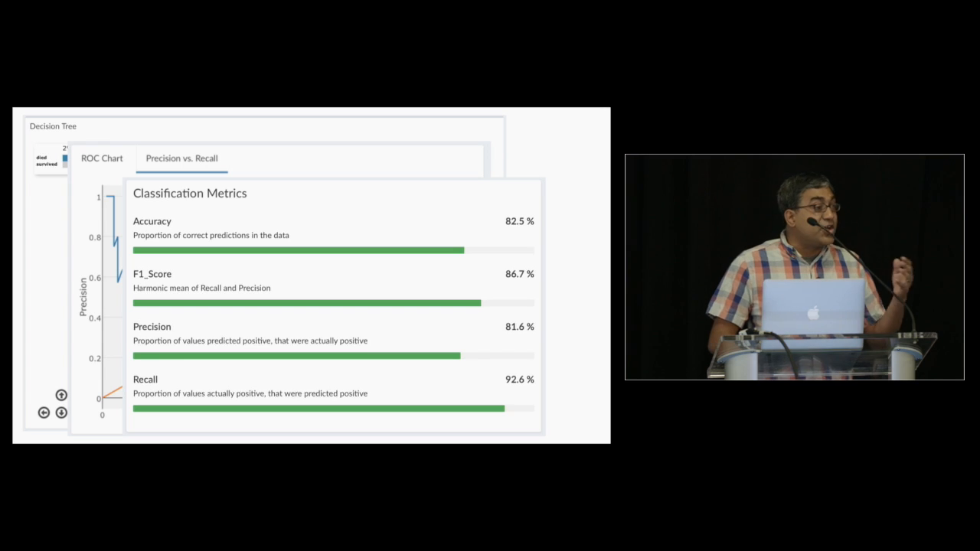
pyautogui.click(102, 158)
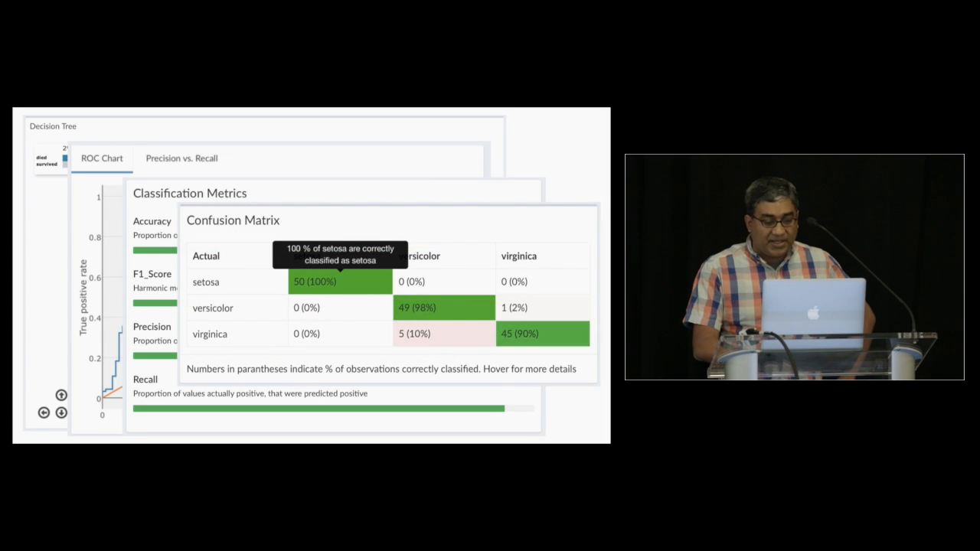
# - Reveal the regression statistics panel with adjusted R-squared 86.9% and F-statistic 13.93
pyautogui.click(182, 158)
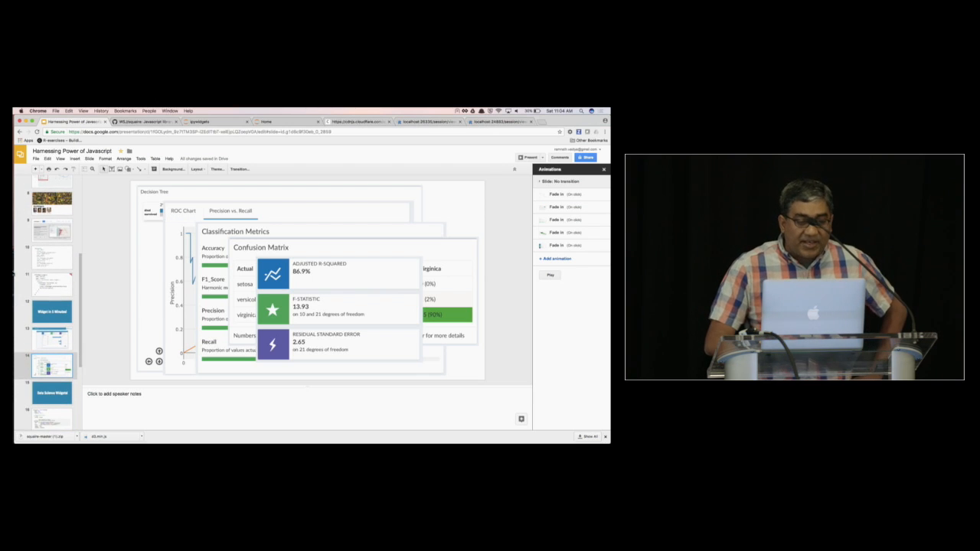
# - Switch from the slide deck to the ipywidgets notebook showing the ipyleaflet campus map
pyautogui.click(207, 121)
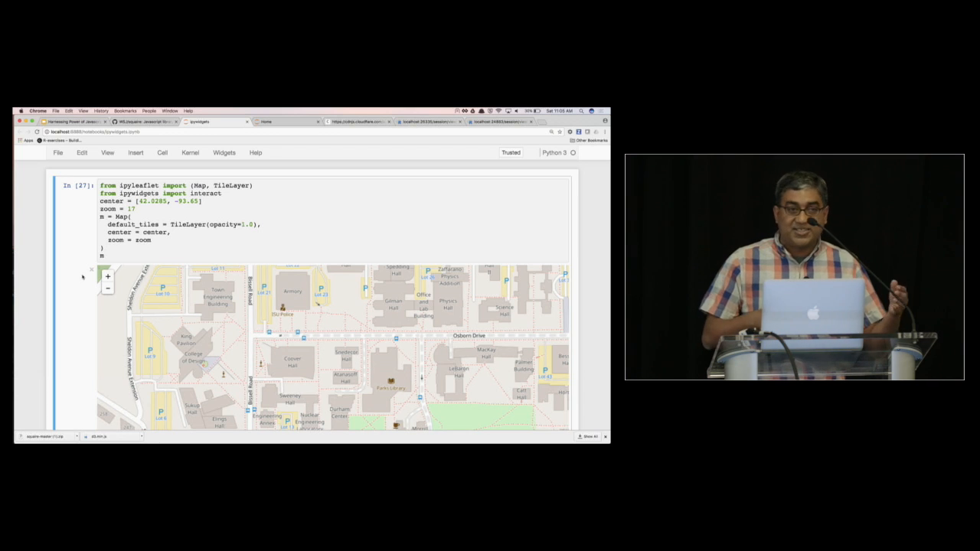
# - Drag the m.interact zoom slider from 17 to 12 to show a wider campus area
pyautogui.scroll(-3)
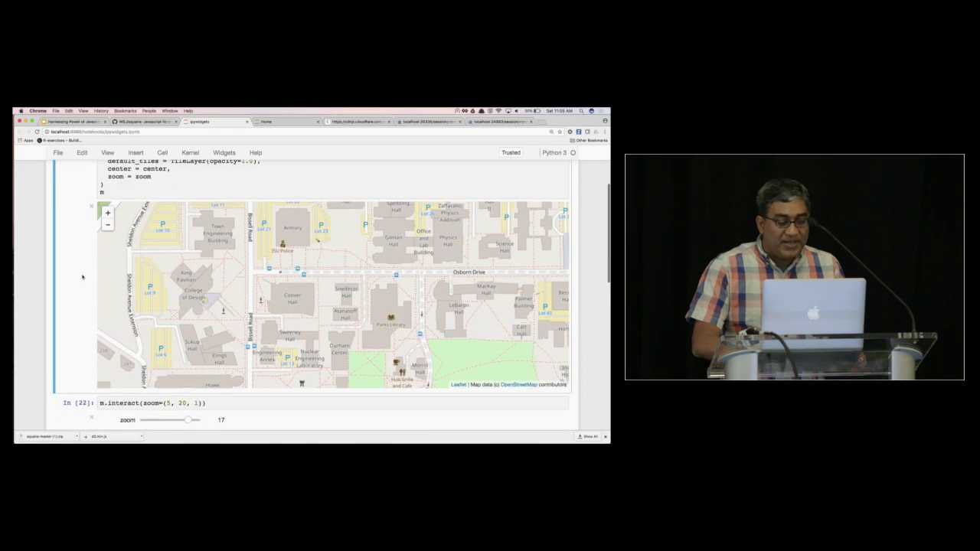
pyautogui.scroll(-3)
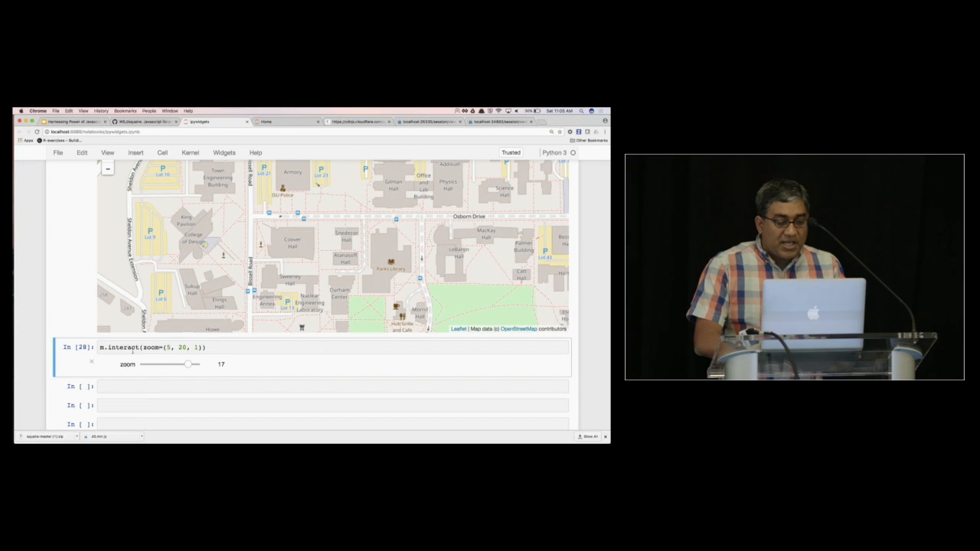
pyautogui.moveTo(189, 364); pyautogui.dragTo(172, 365)
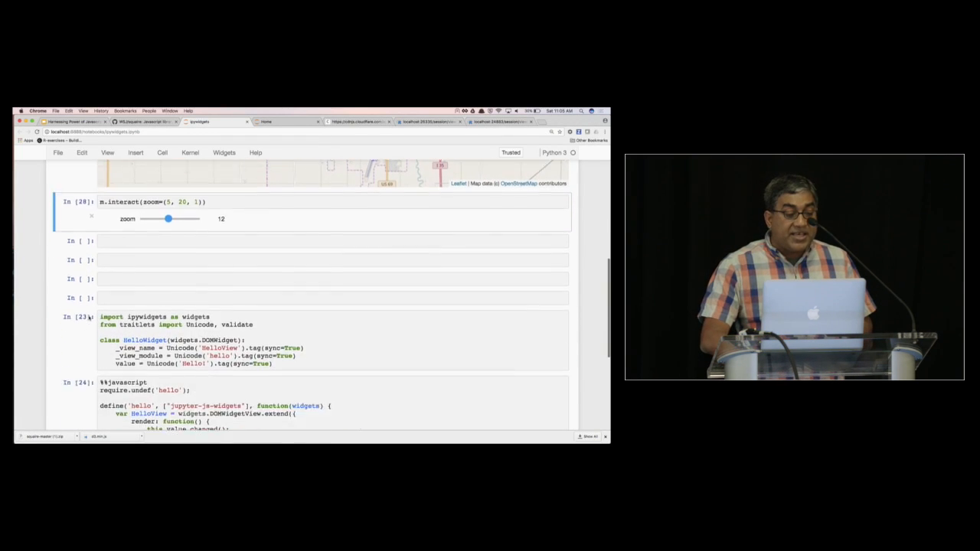
pyautogui.scroll(-3)
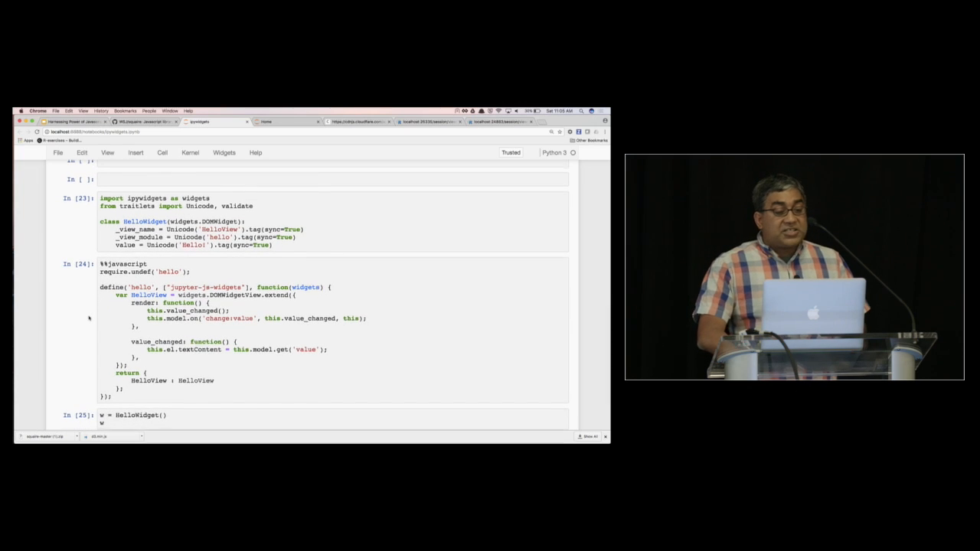